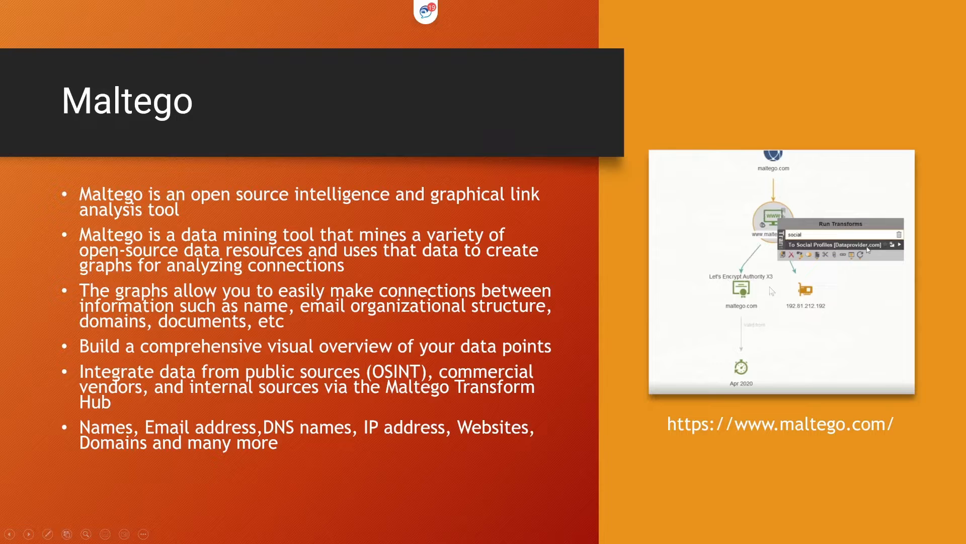
mouse_move(798, 352)
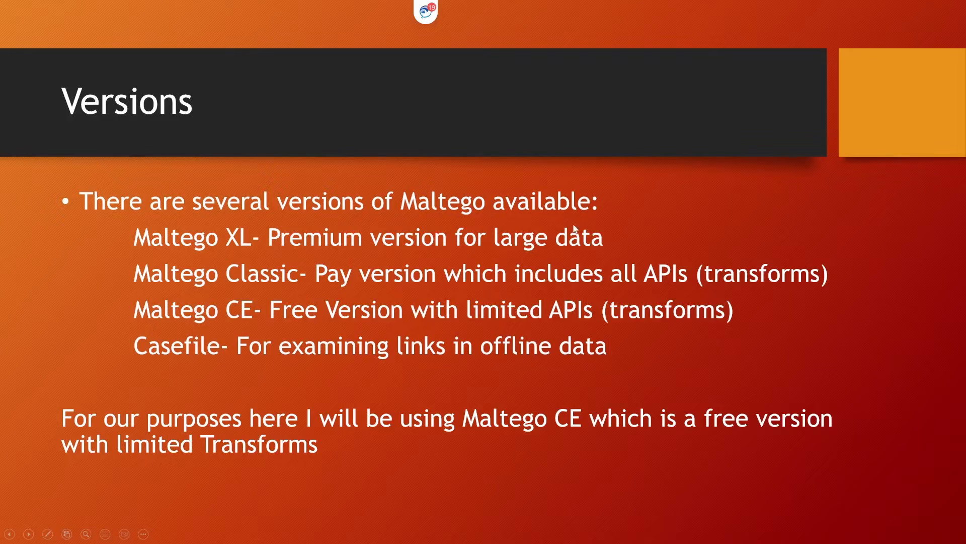
mouse_move(228, 277)
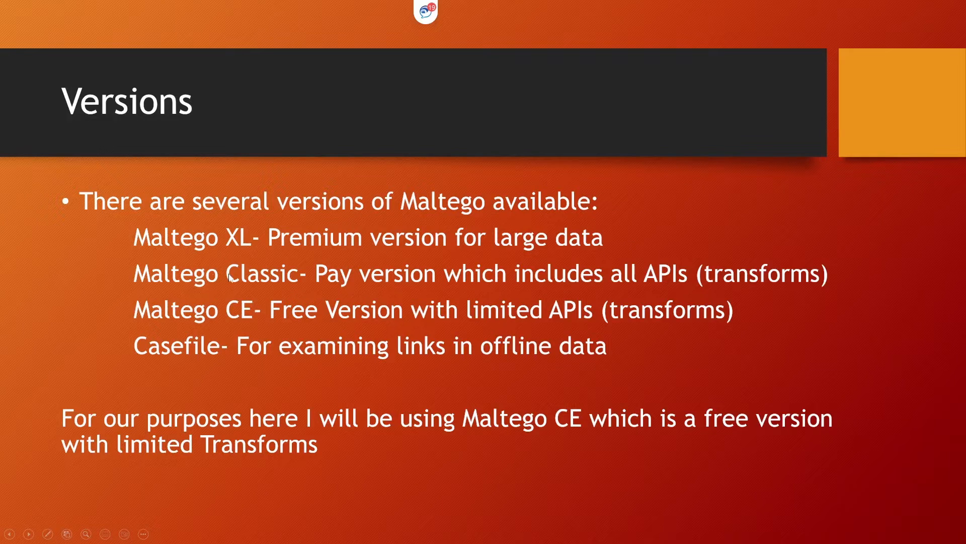
mouse_move(518, 302)
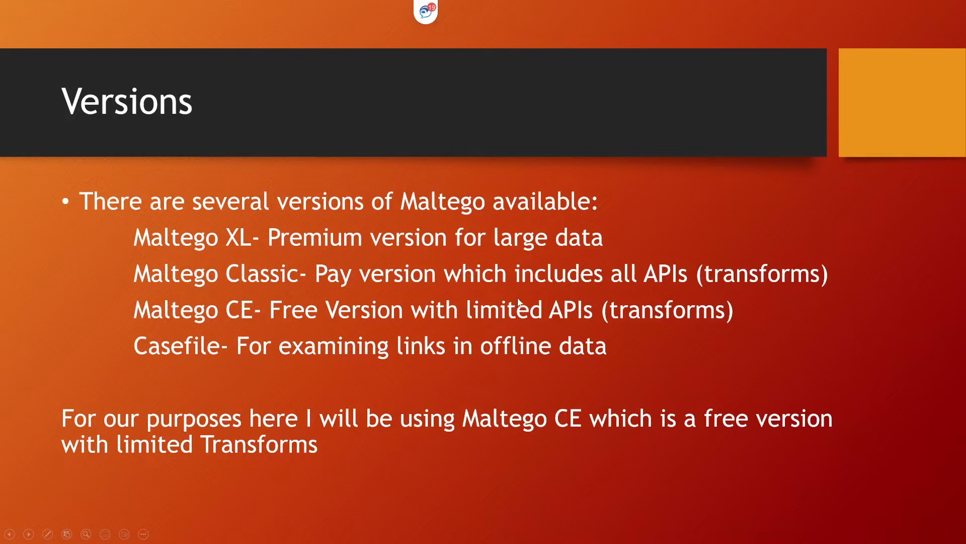
mouse_move(681, 296)
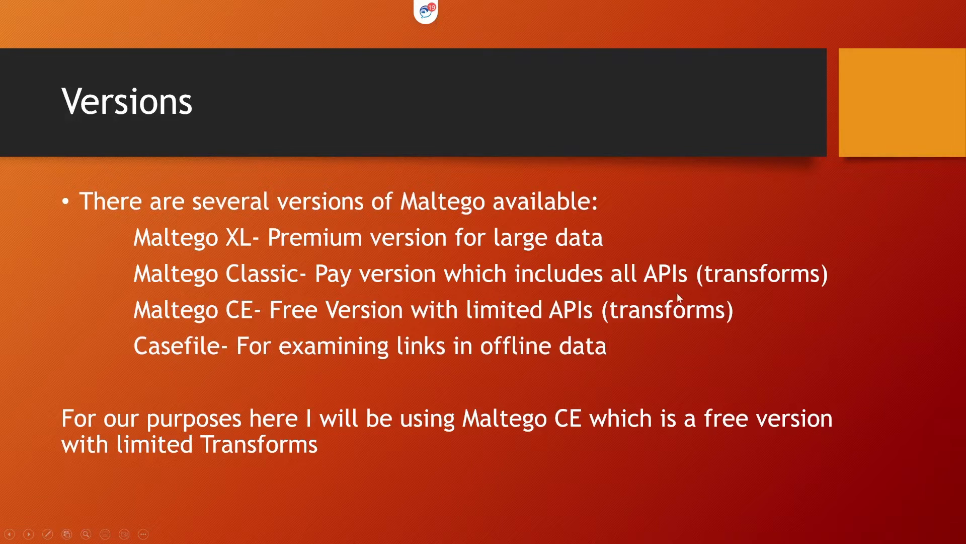
mouse_move(298, 357)
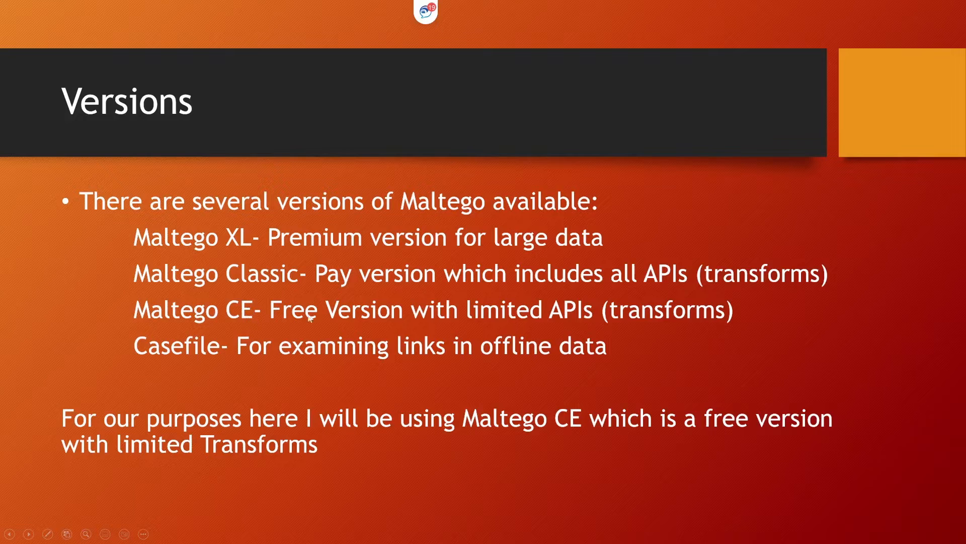
mouse_move(558, 318)
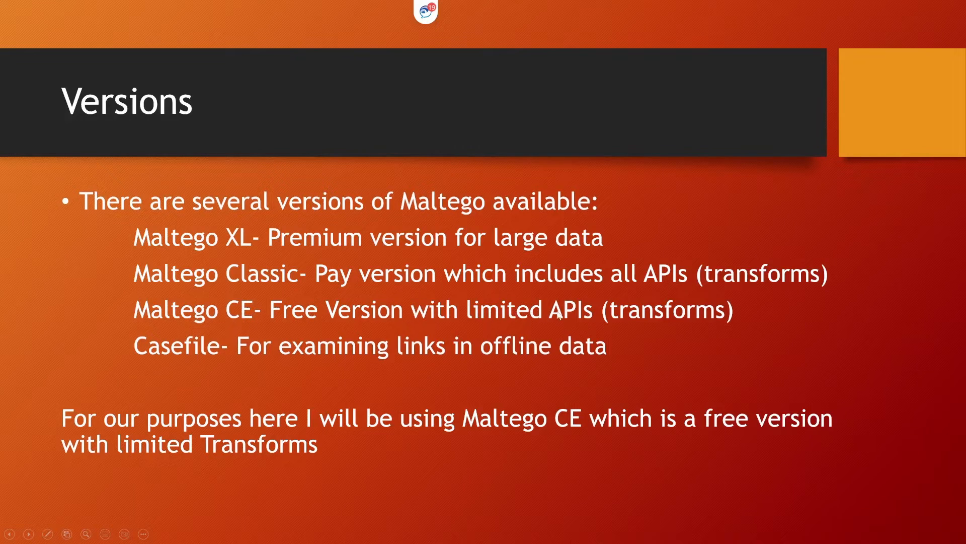
mouse_move(607, 338)
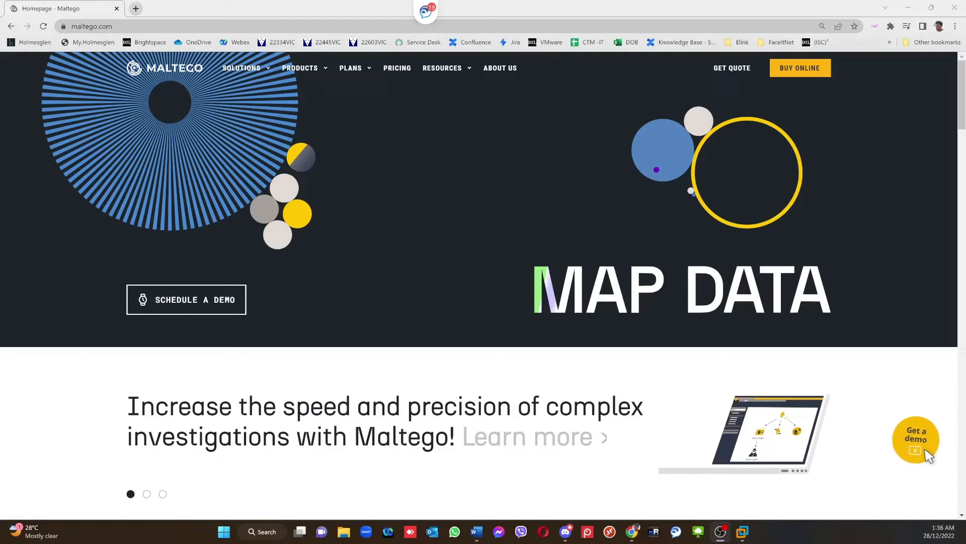
mouse_move(645, 185)
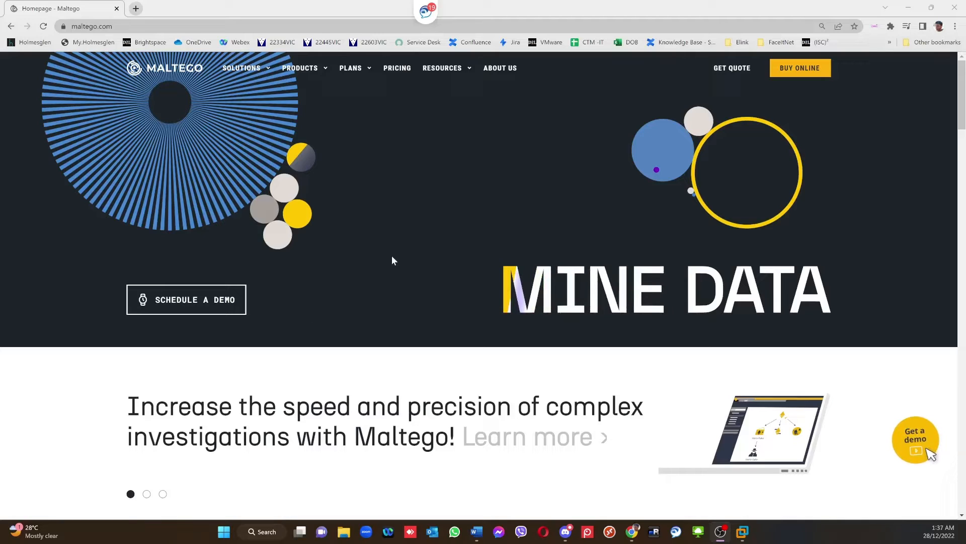
mouse_move(412, 226)
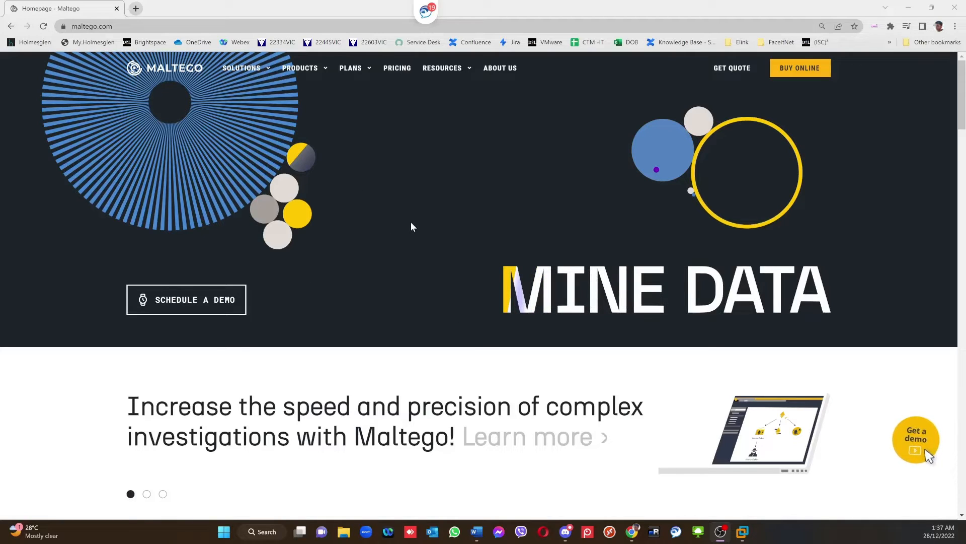
Step: Go from Plans to Maltego Community's free download page and show the Linux .deb option
click(352, 68)
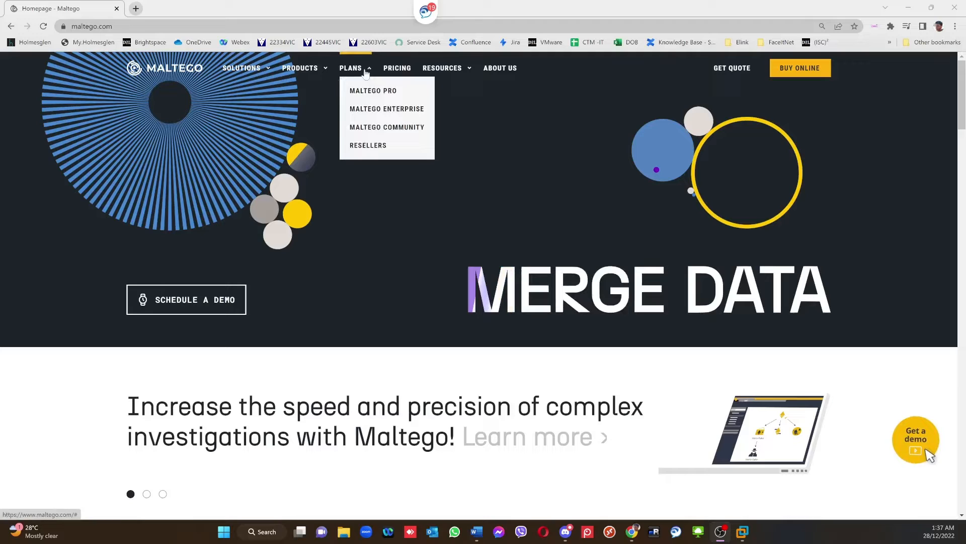
click(387, 127)
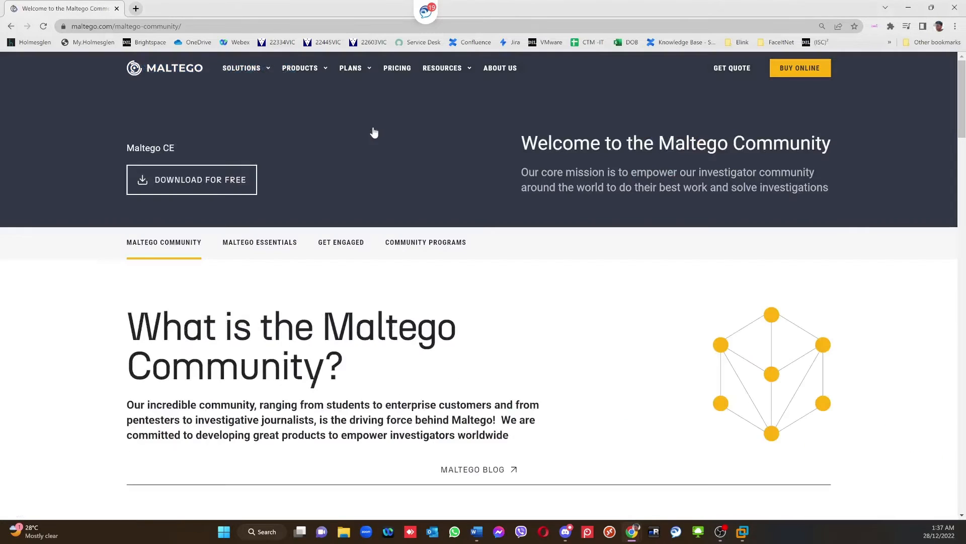
mouse_move(192, 179)
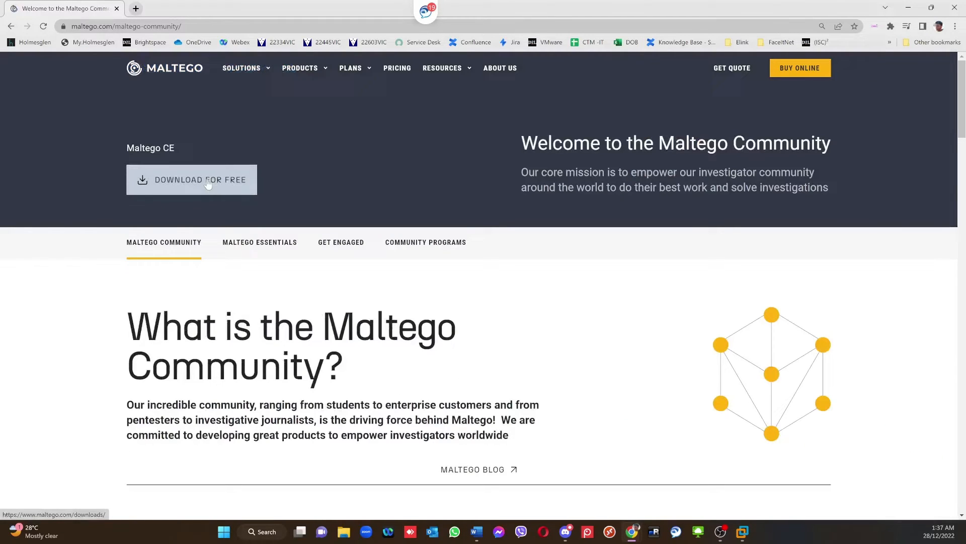
click(192, 179)
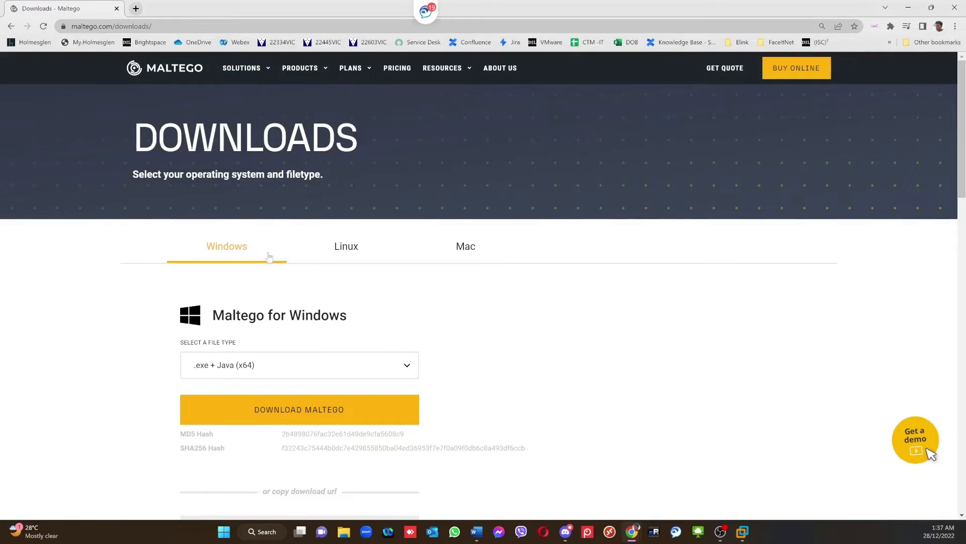
mouse_move(246, 258)
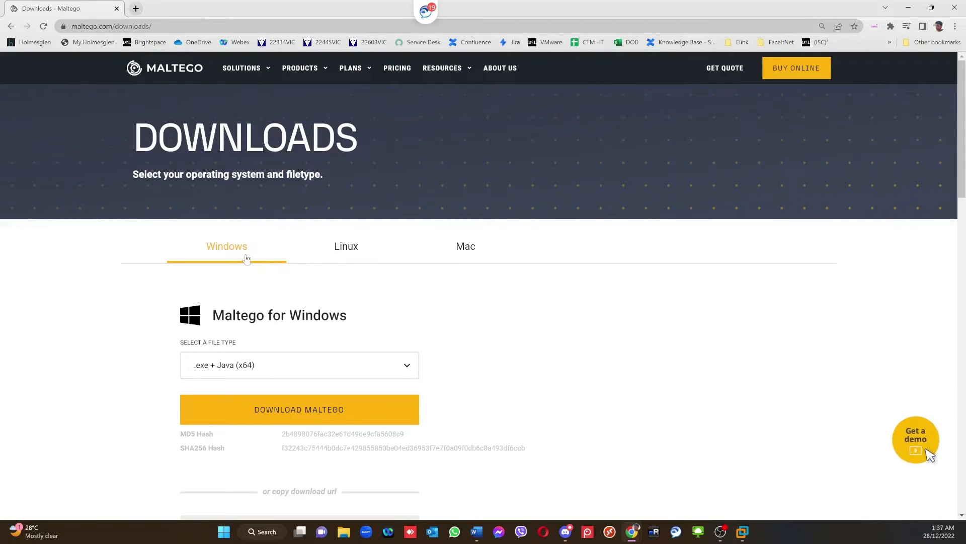
mouse_move(465, 249)
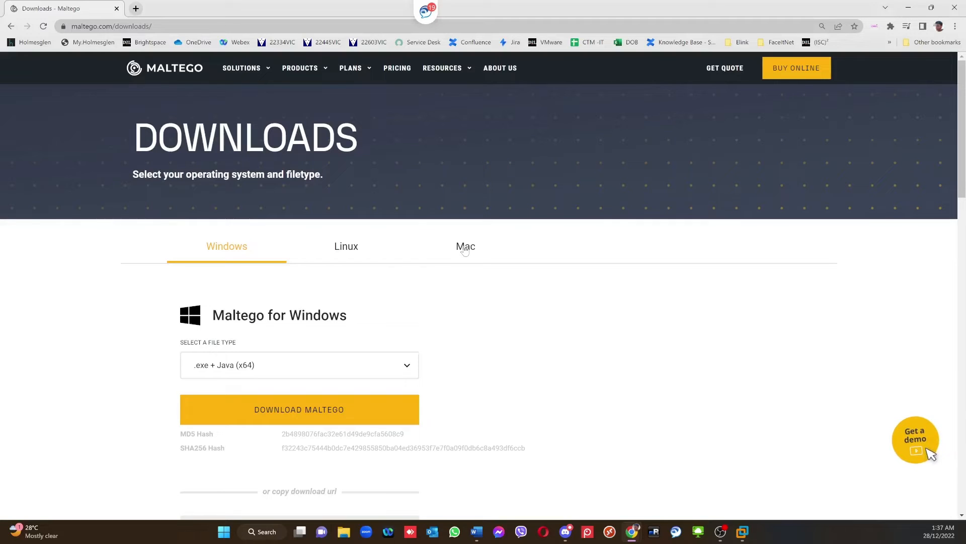
click(346, 246)
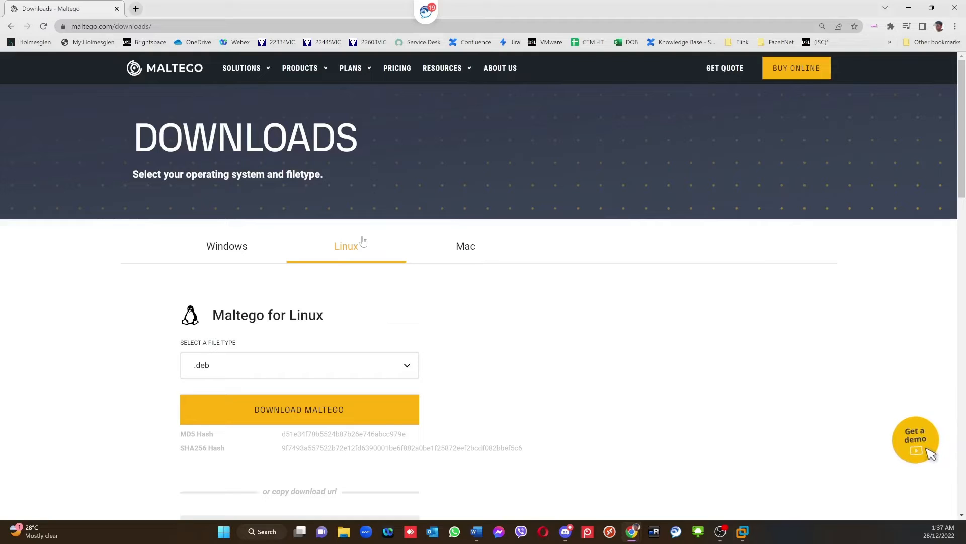
mouse_move(382, 378)
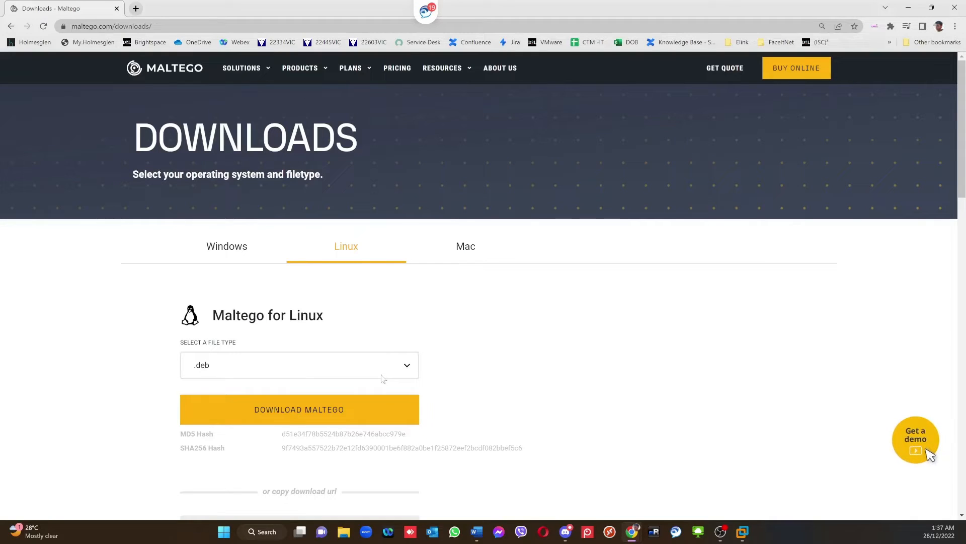
scroll(down, 3)
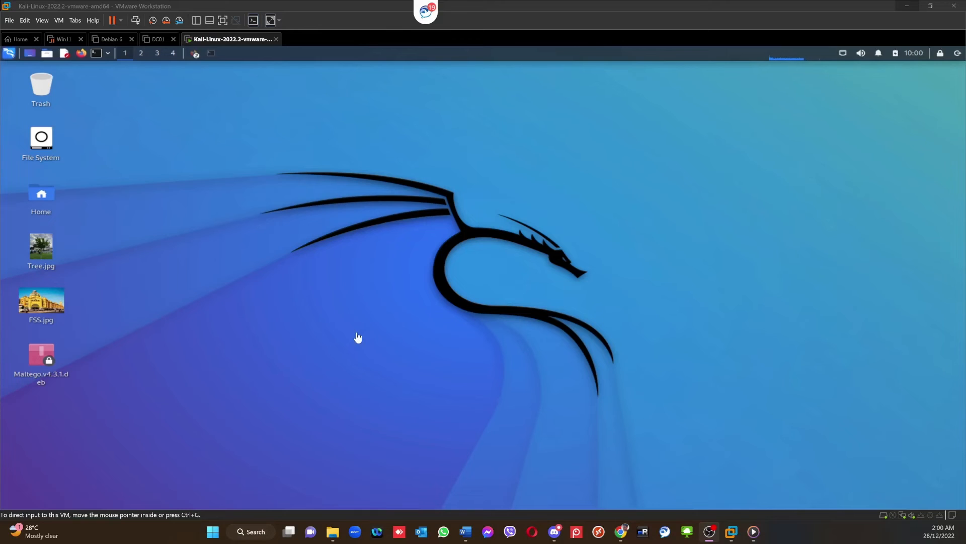
mouse_move(362, 332)
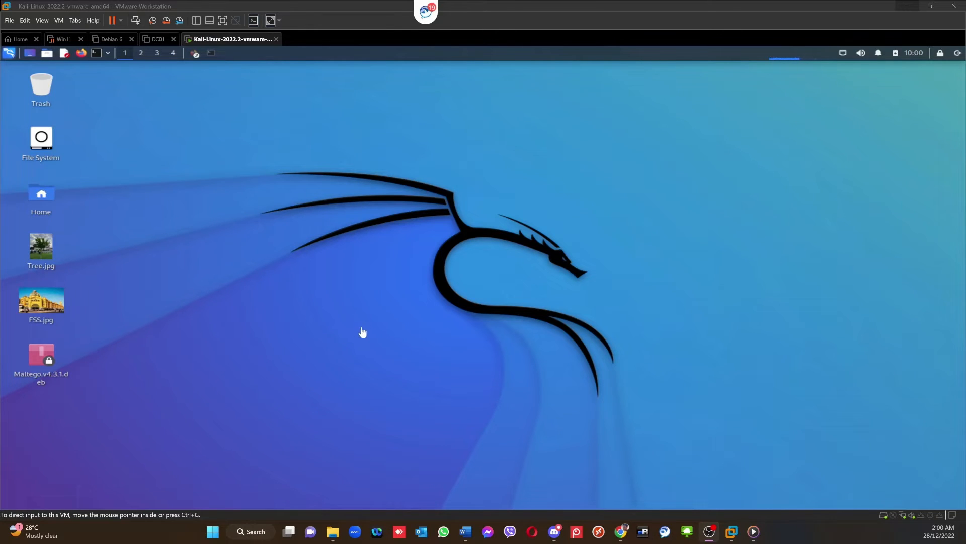
mouse_move(361, 306)
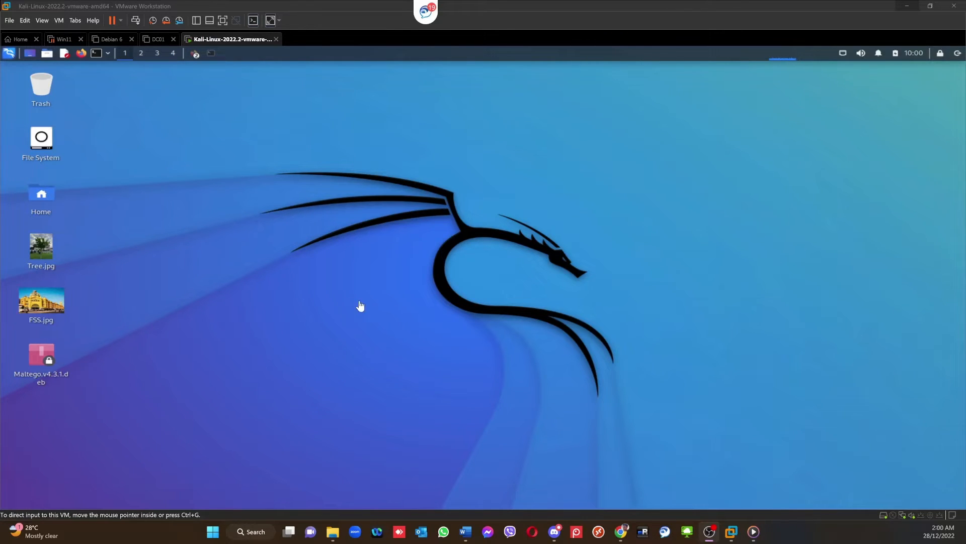
mouse_move(233, 220)
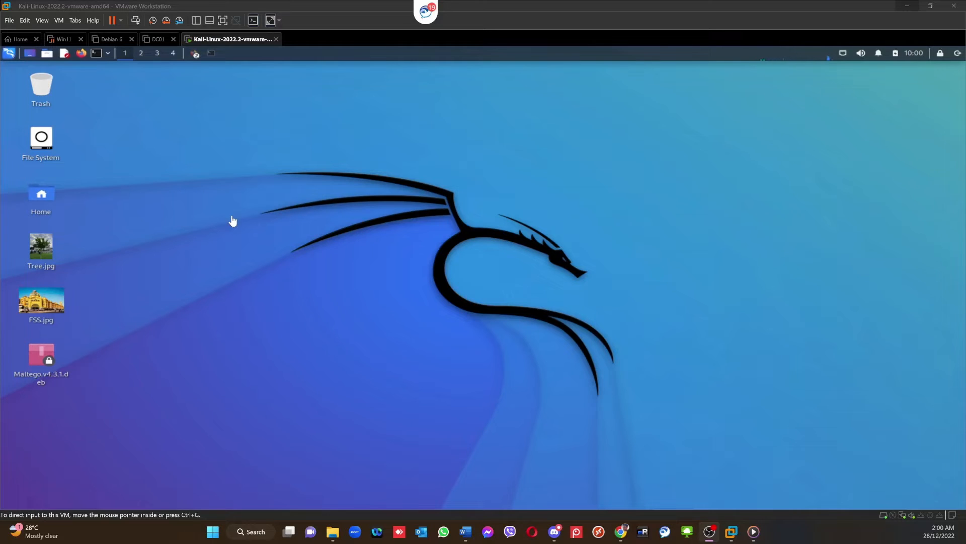
mouse_move(198, 91)
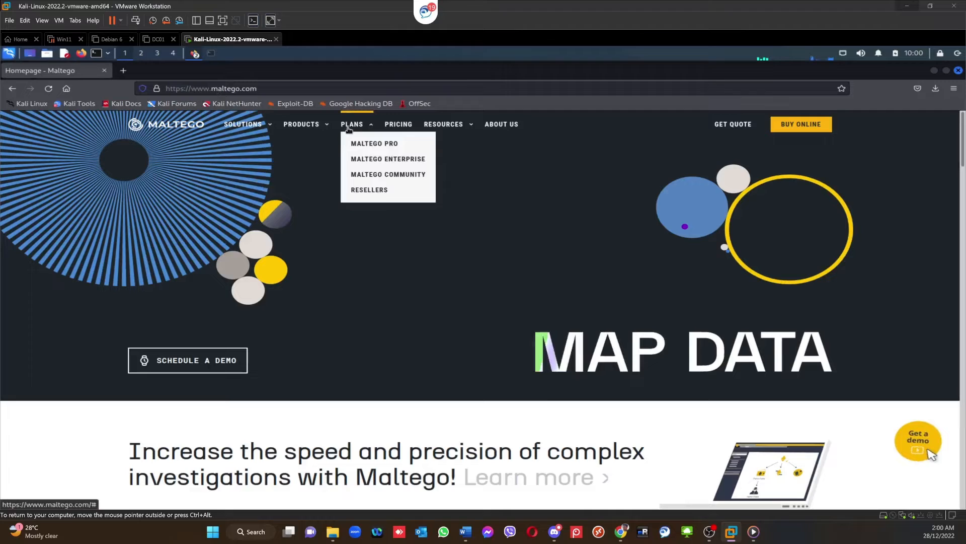
mouse_move(387, 174)
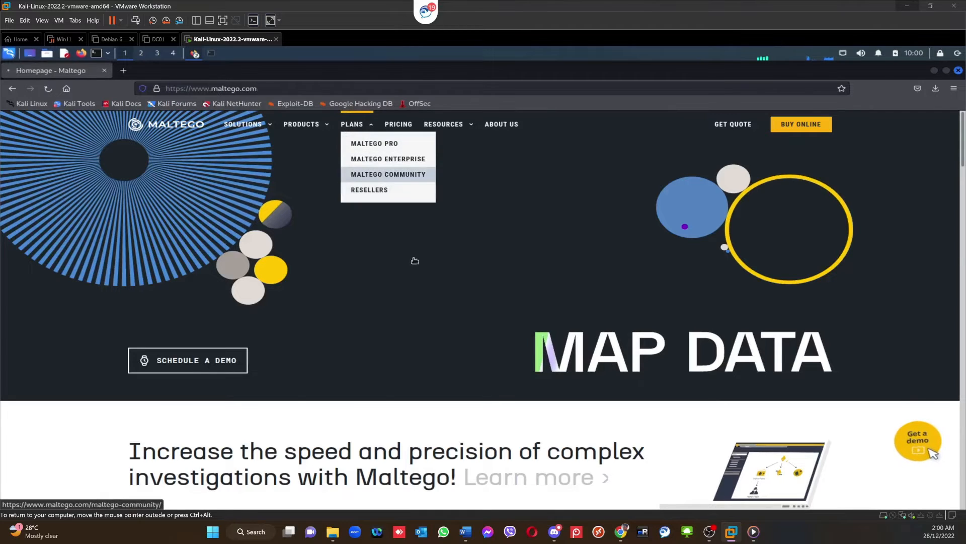
Step: Download Maltego.v4.3.1.deb from the Community page and show it in its Downloads folder
click(388, 174)
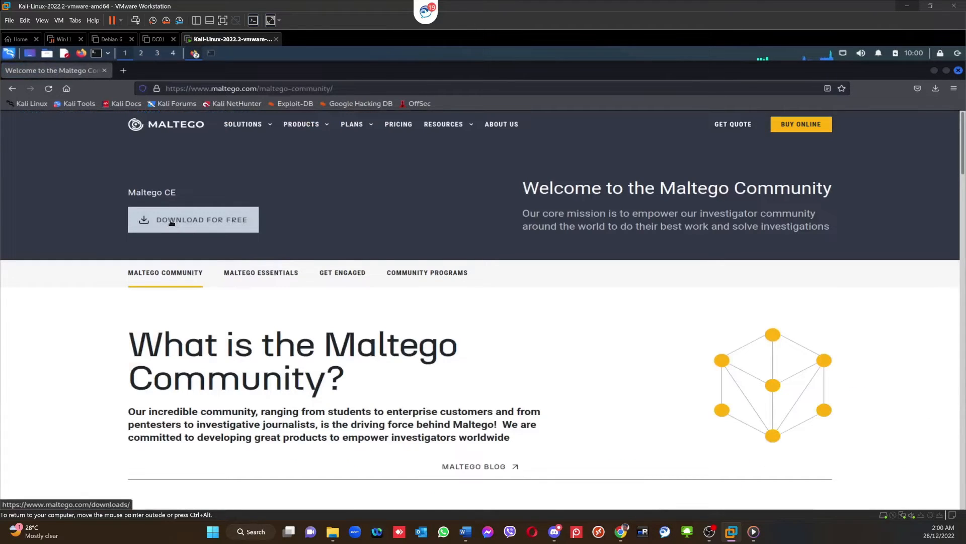
click(193, 220)
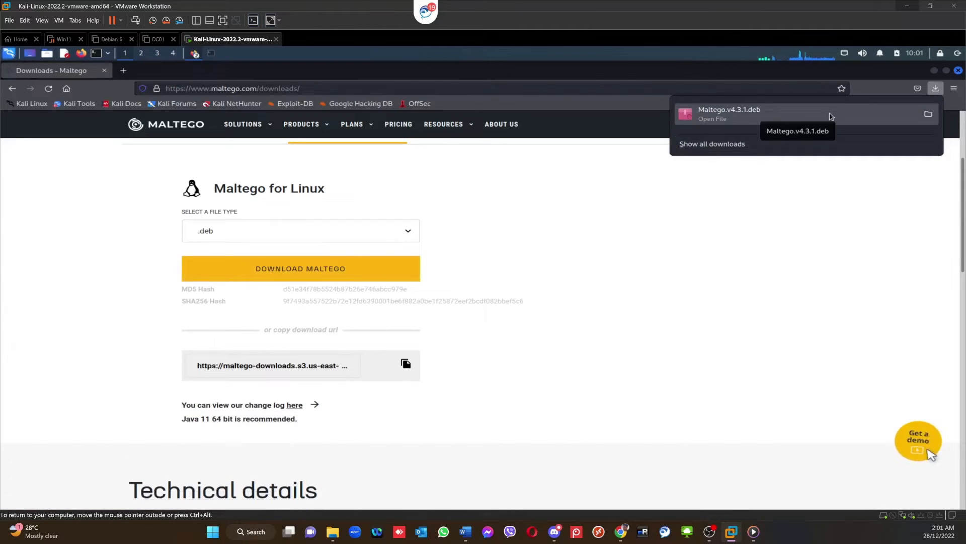
click(928, 114)
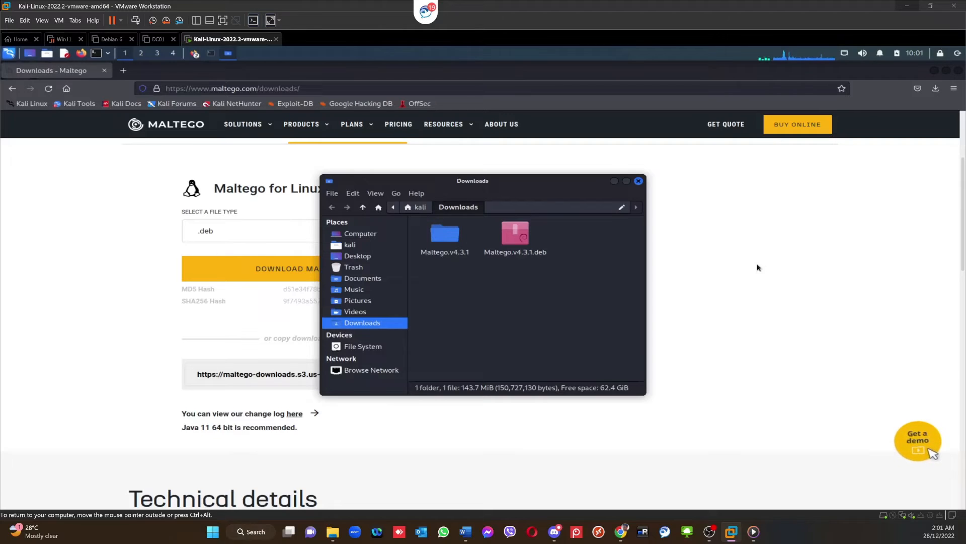
mouse_move(658, 195)
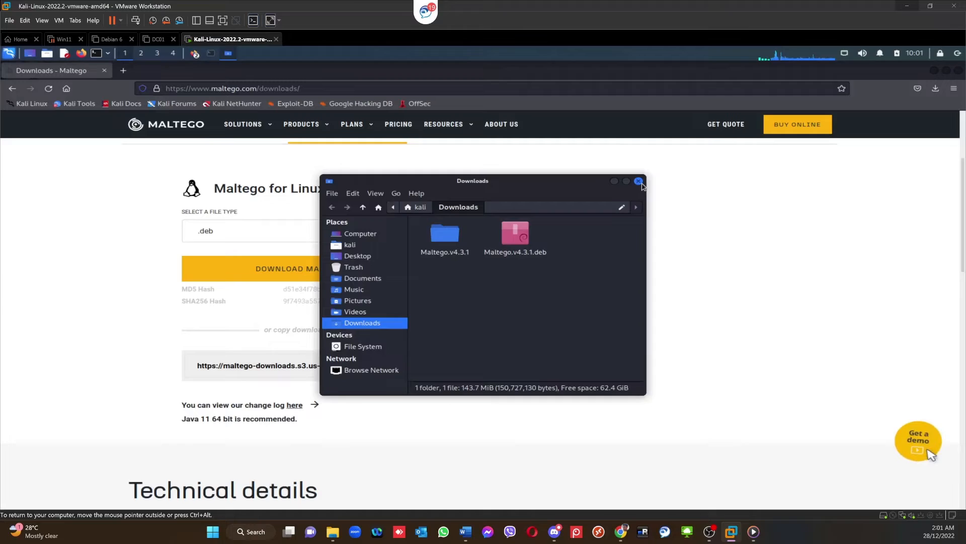
Step: Close the Downloads folder window and dismiss the 'Get access to our demo' popup
click(639, 180)
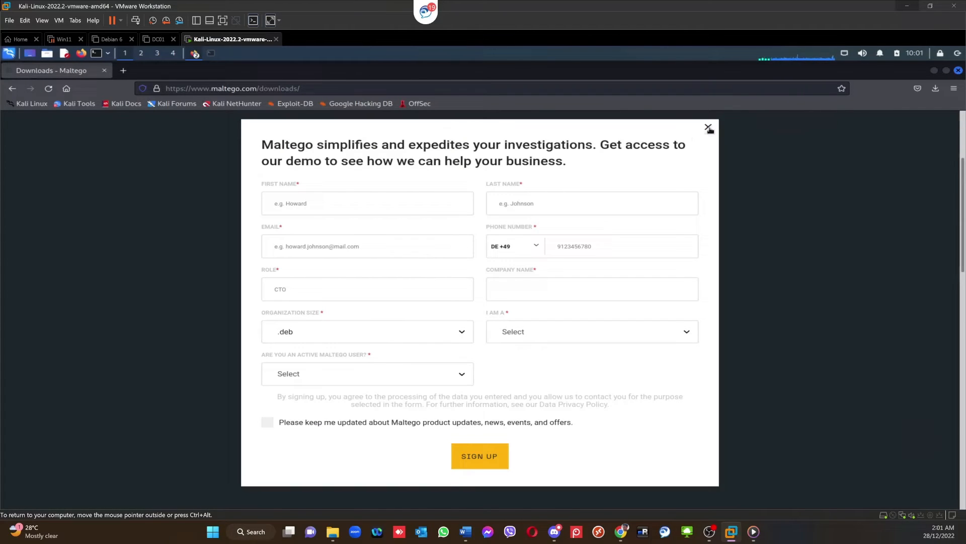
click(708, 127)
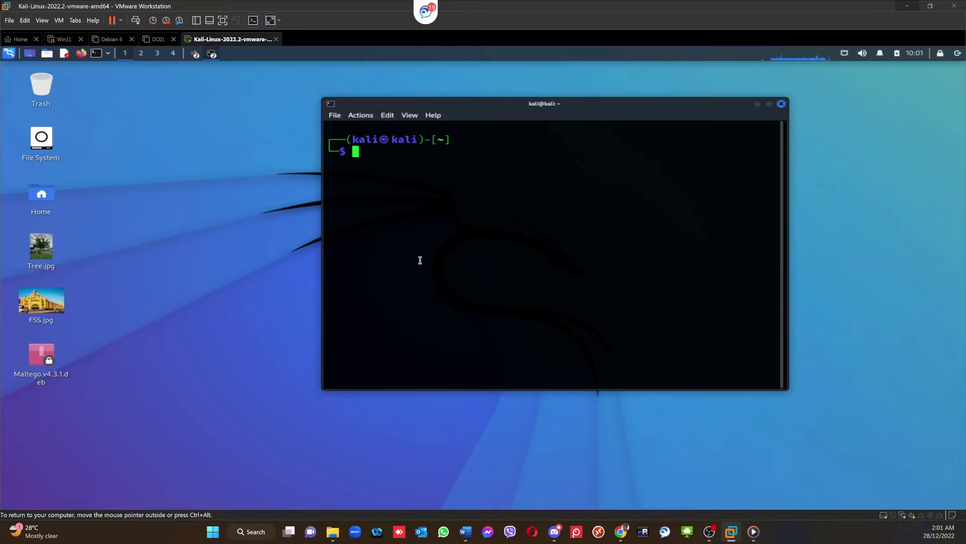
Step: Start a sudo wget download of the Maltego .deb link into /home/kali/Desktop
text(sudo wget -P /home/kali/Desktop https://maltego-downloads.s3.us-east-2.amazonaws.com/linux/Maltego.v4.3.1.deb)
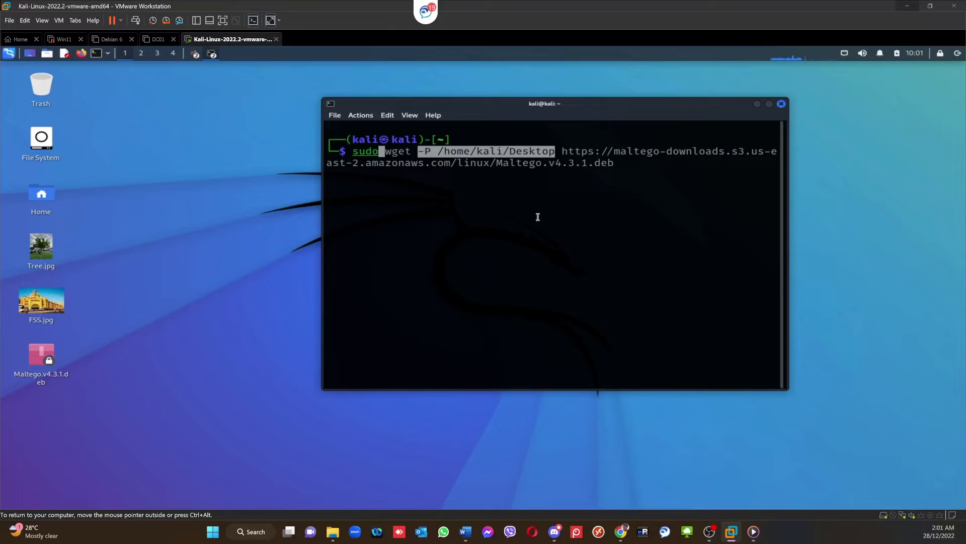
mouse_move(82, 314)
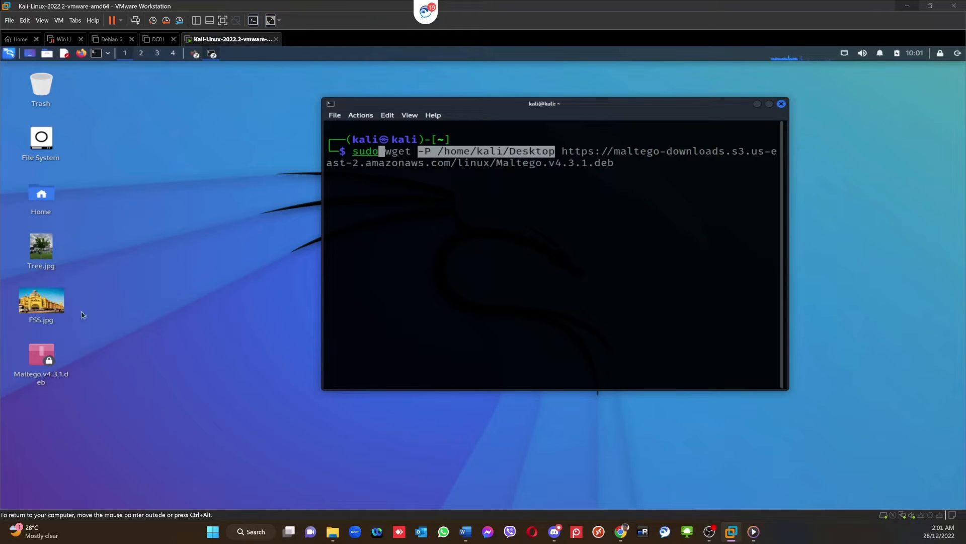
mouse_move(483, 198)
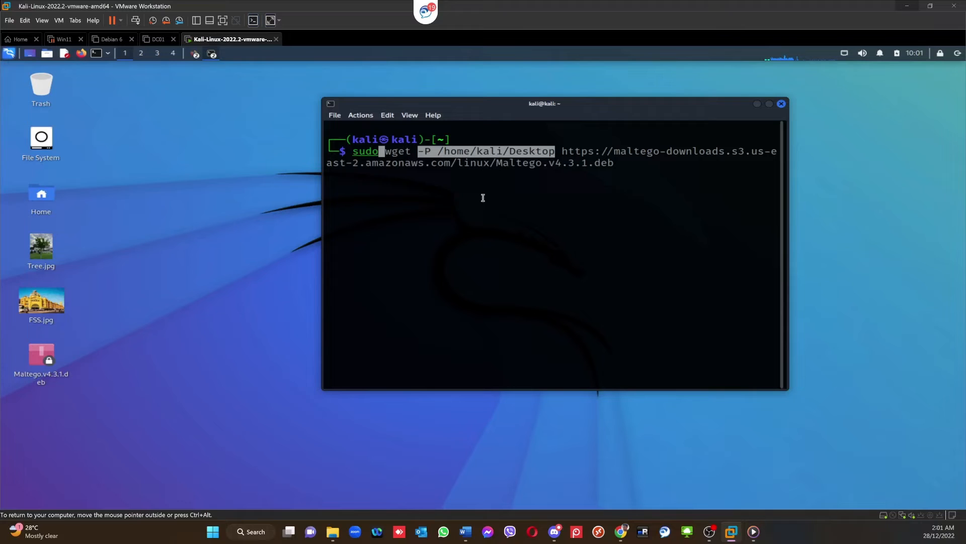
mouse_move(9, 367)
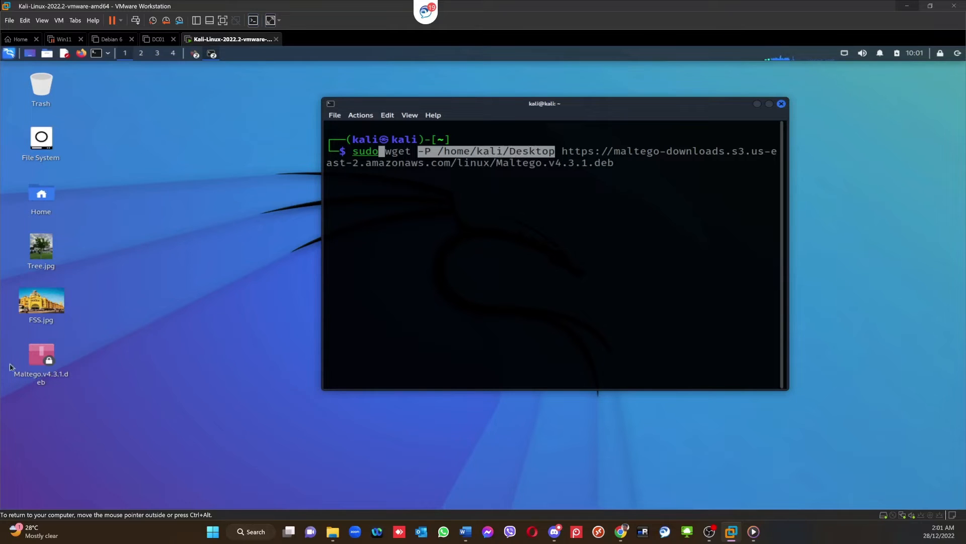
mouse_move(438, 218)
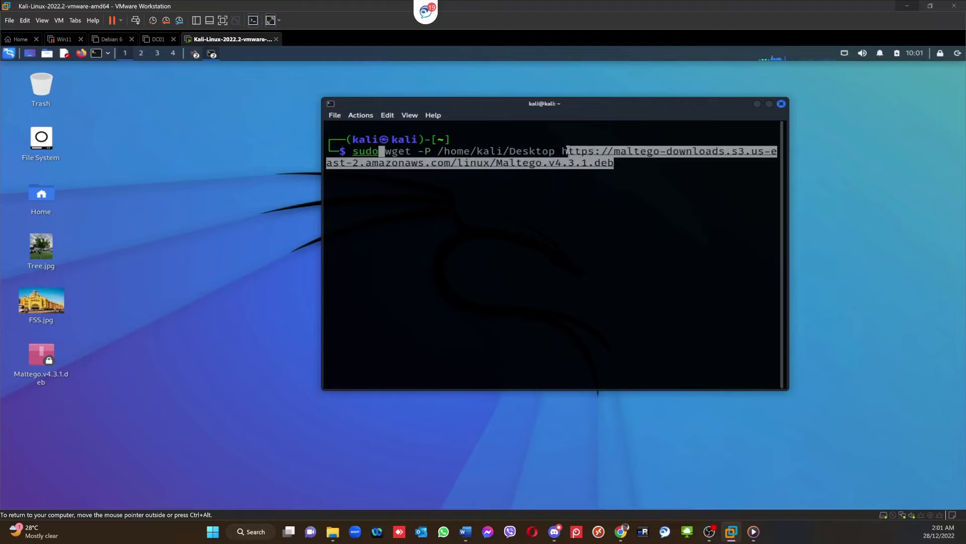
mouse_move(388, 458)
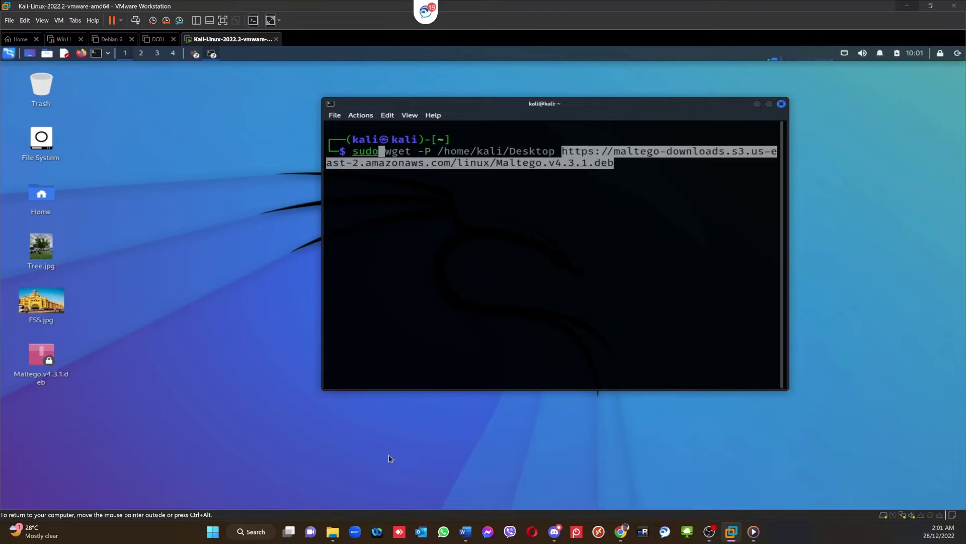
click(195, 54)
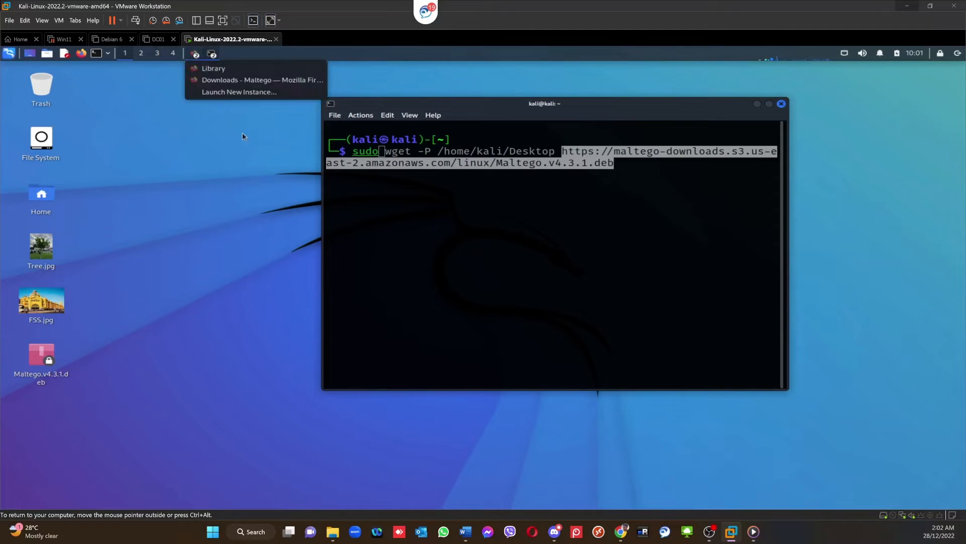
click(261, 80)
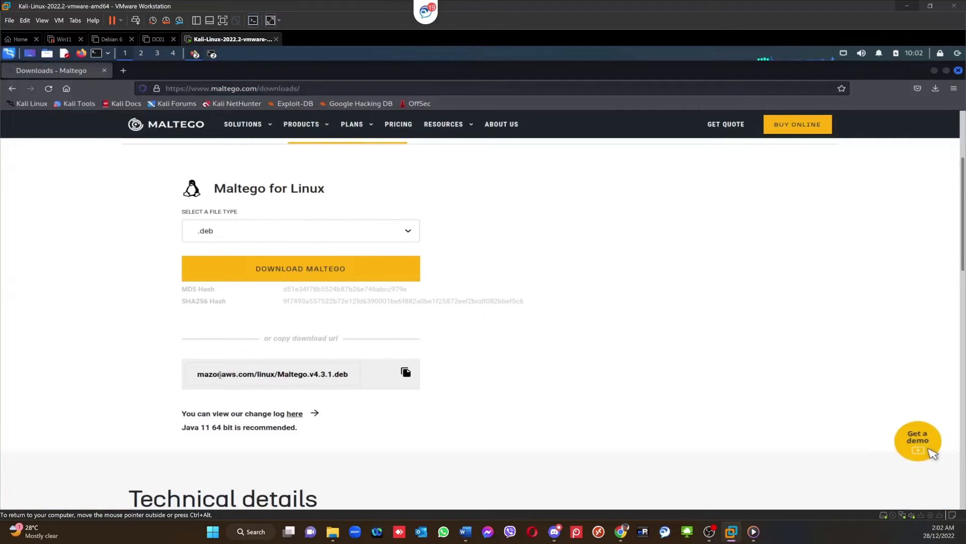
double_click(272, 374)
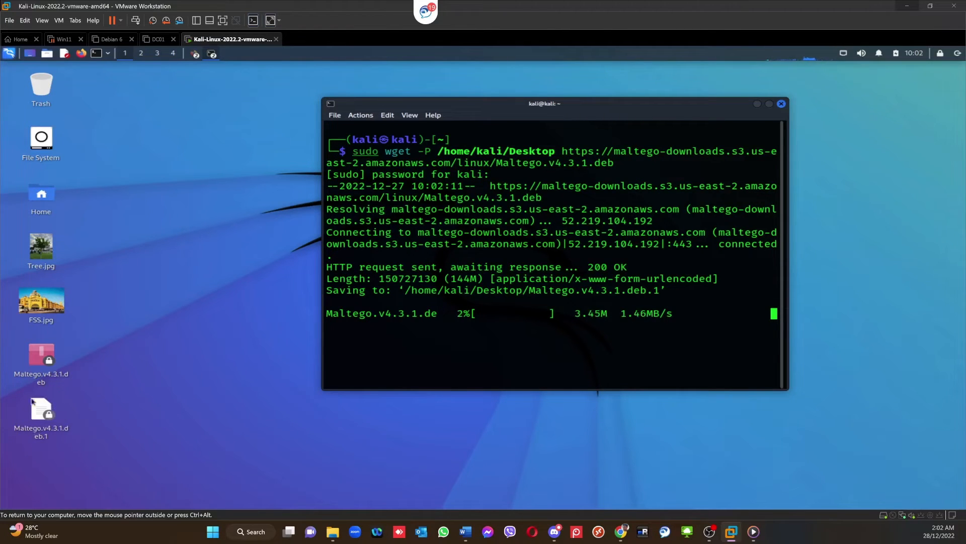
mouse_move(41, 413)
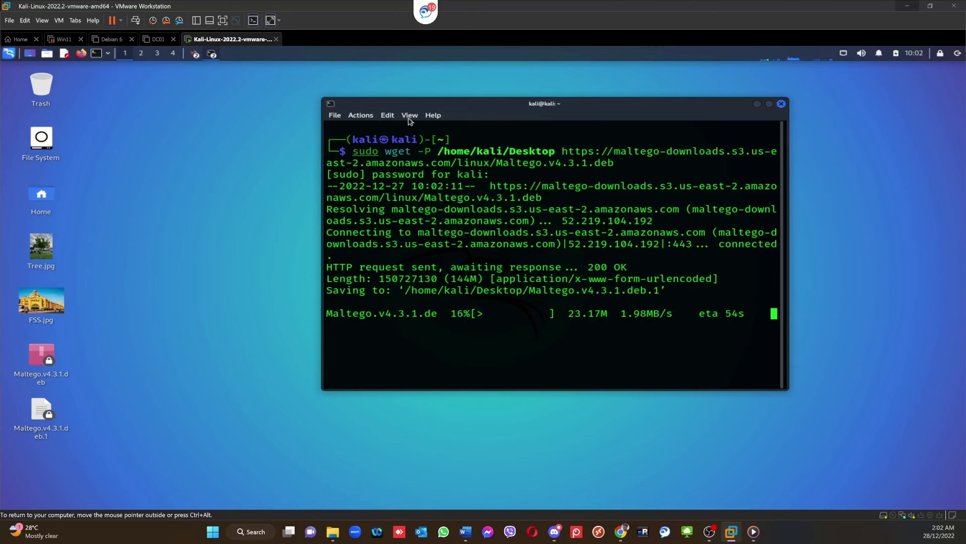
click(335, 116)
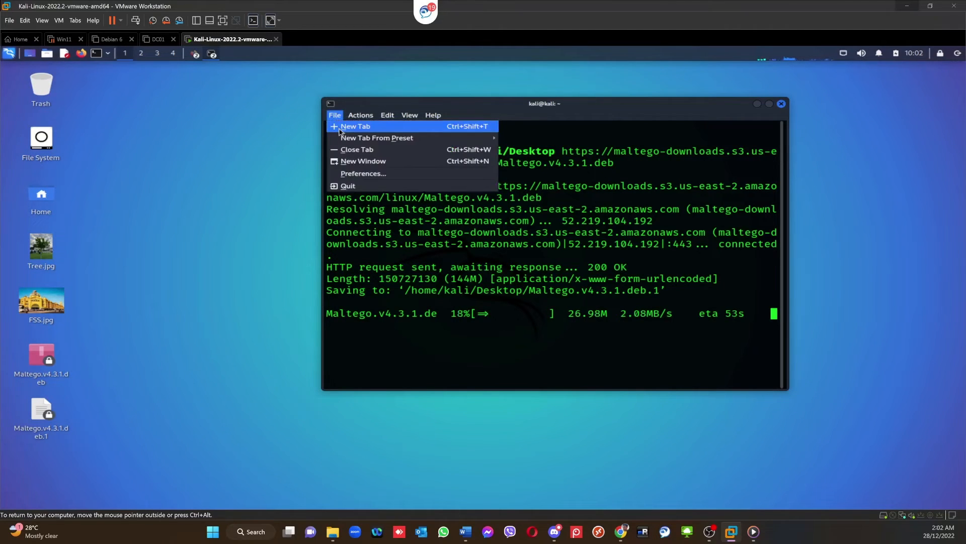
Step: In a second terminal tab, run sudo apt install maltego, fixing the 'meltego' typo
click(356, 126)
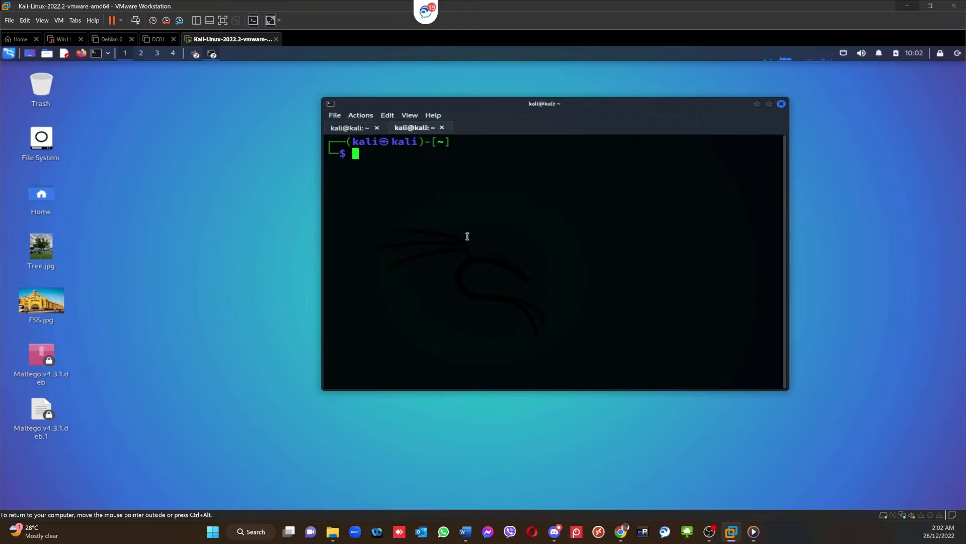
text(sudo apt install meltego)
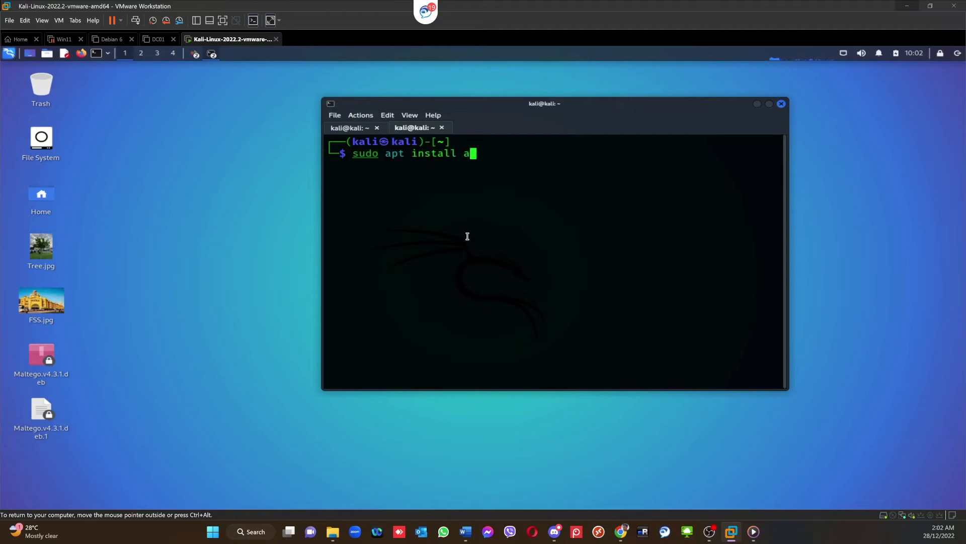
text(ma)
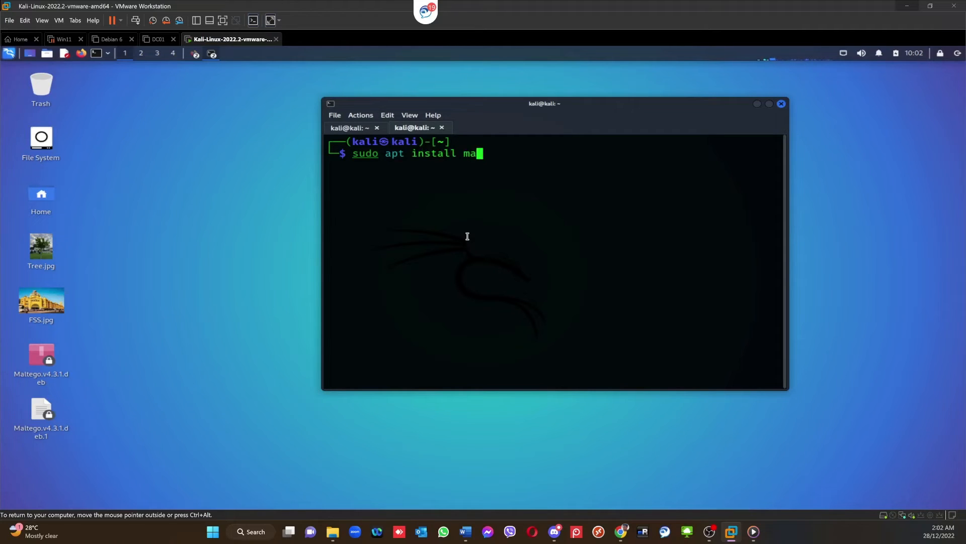
text(lteg)
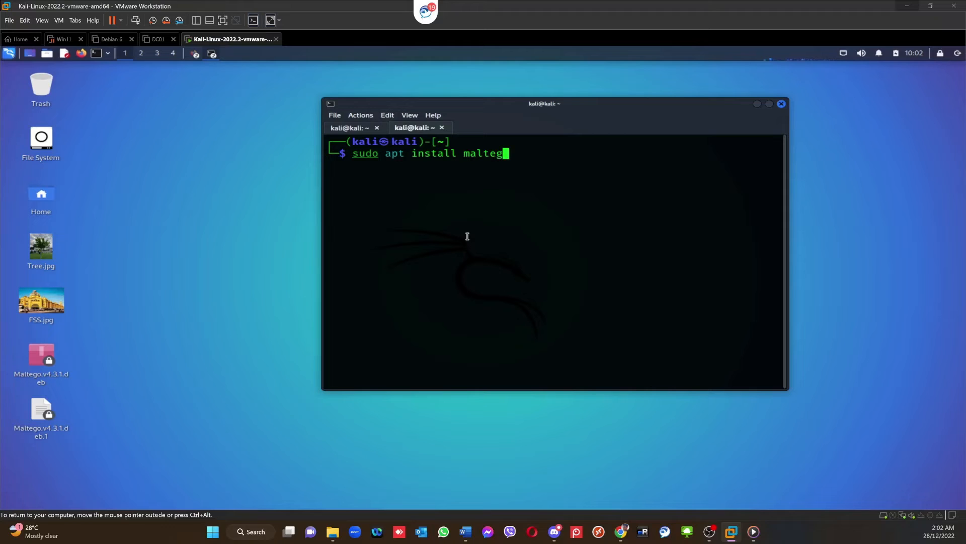
text(o)
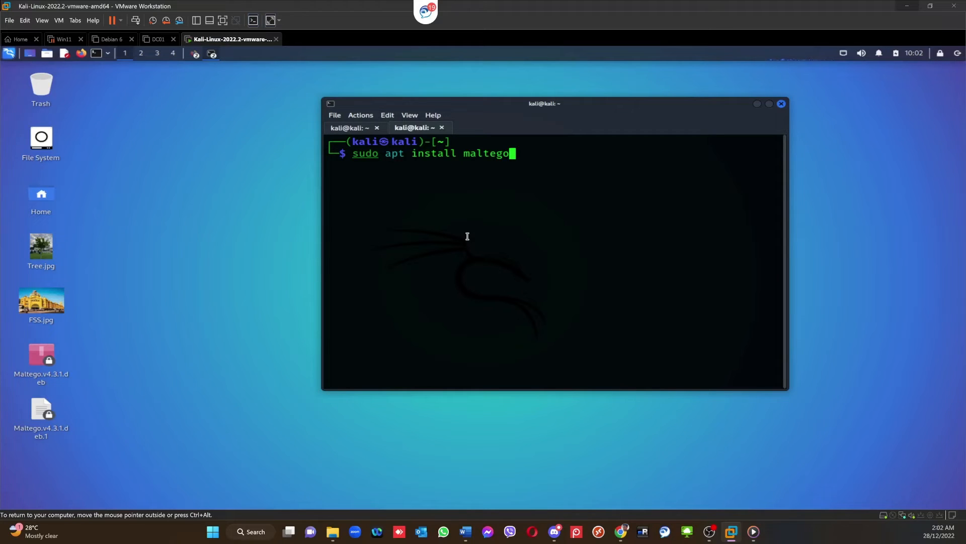
key(Return)
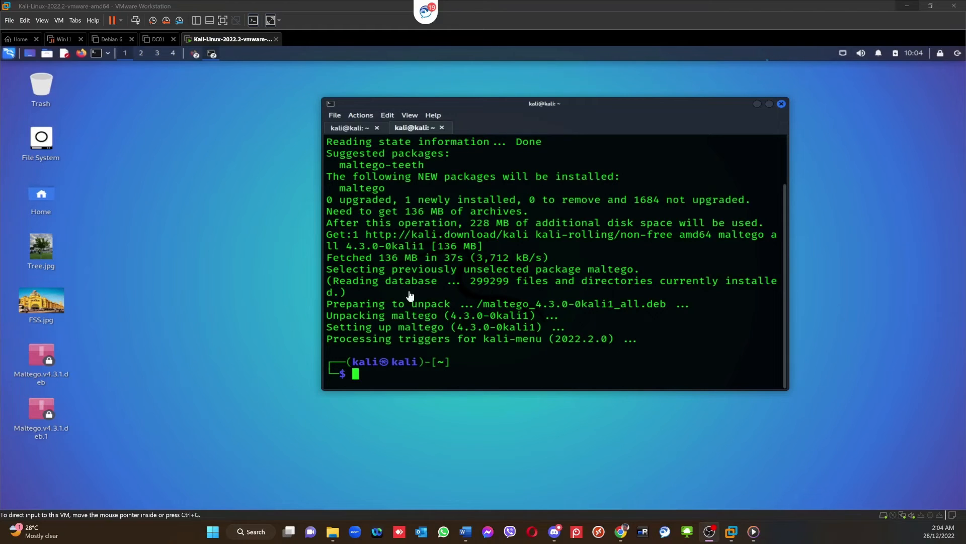
mouse_move(475, 245)
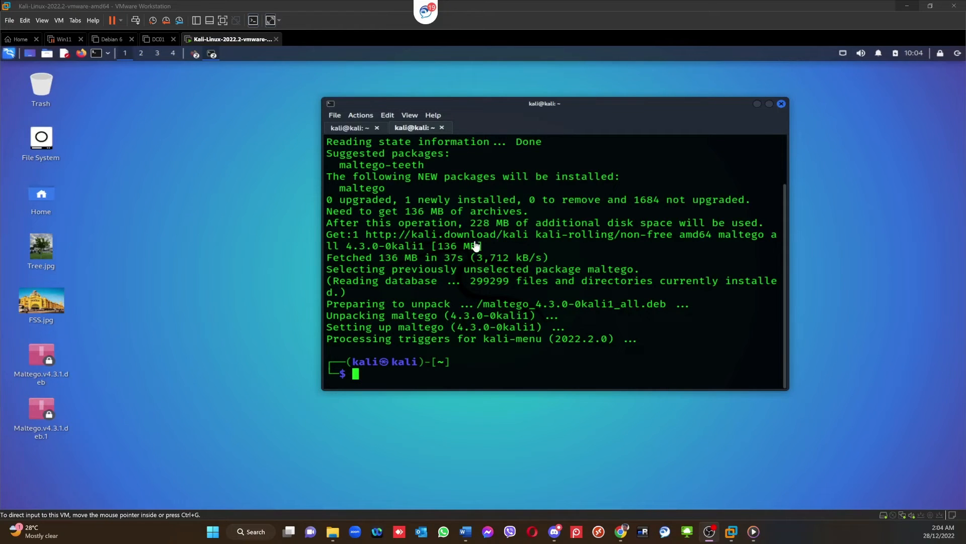
mouse_move(72, 100)
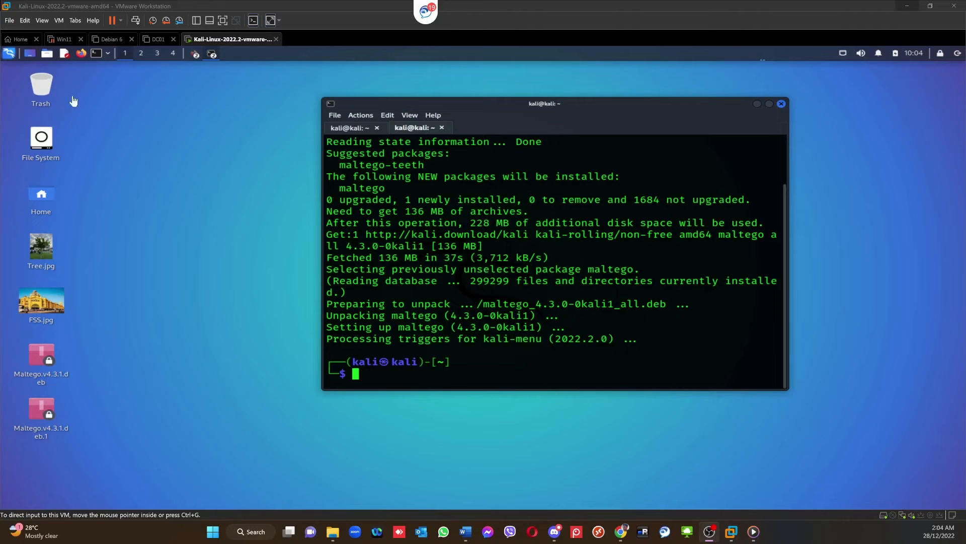
Step: Search the Kali application menu for 'malt' to launch Maltego
click(9, 54)
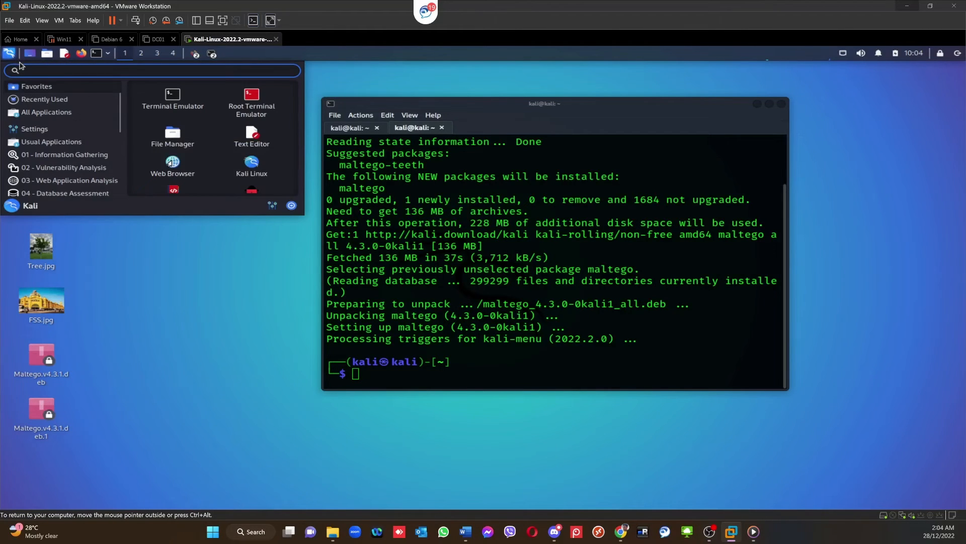
text(malt)
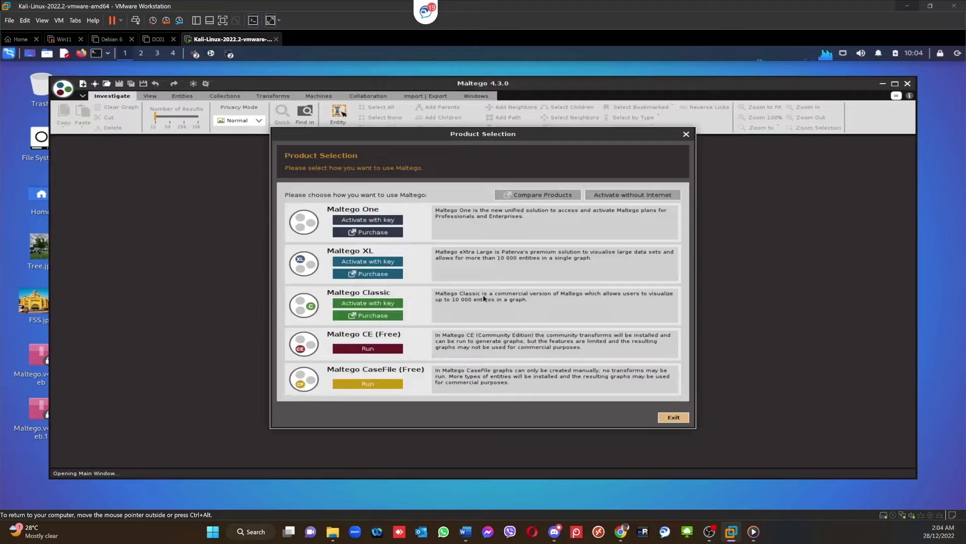
mouse_move(360, 214)
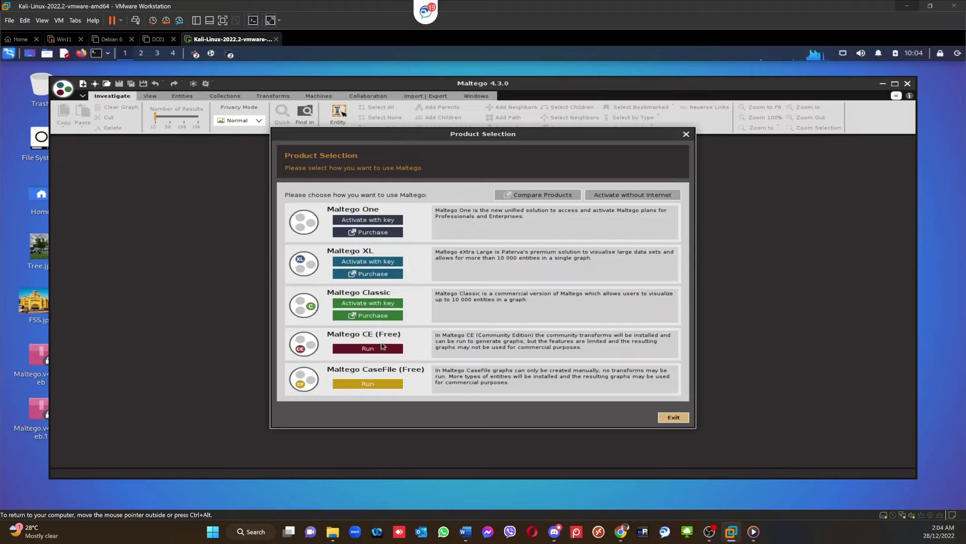
Step: Run the free Maltego CE edition from the Product Selection dialog
click(367, 348)
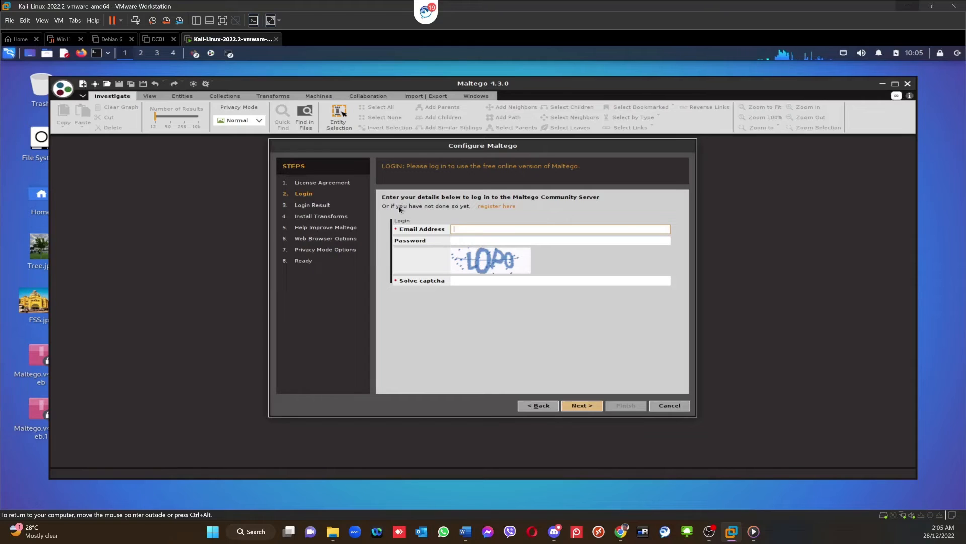
mouse_move(442, 212)
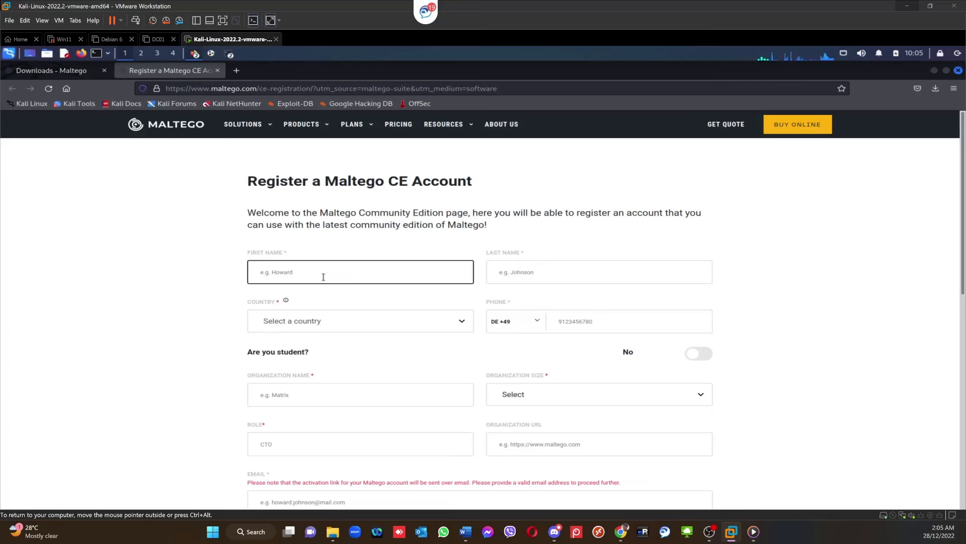
Step: Enter name Faceitnet, last name IT, country Australia and the phone country code
text(Faceitnet)
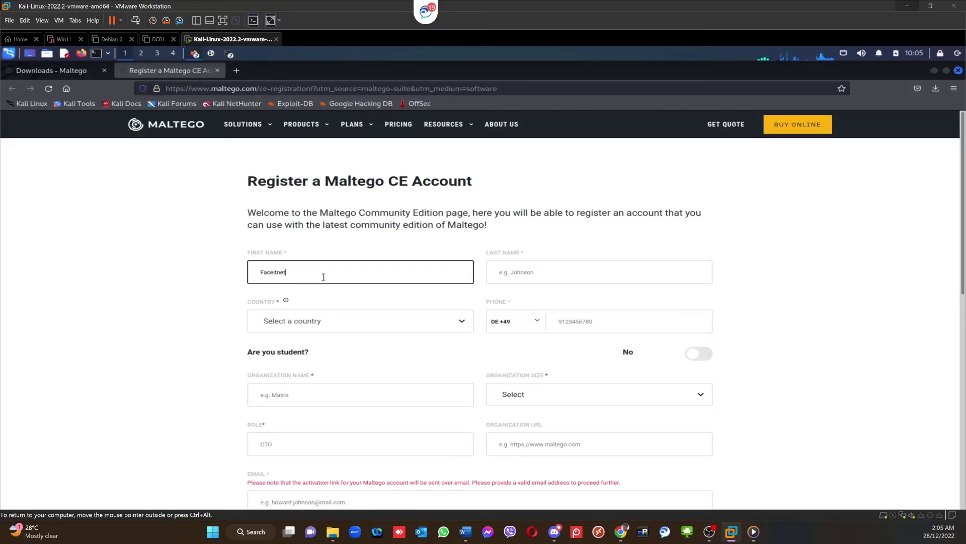
click(598, 271)
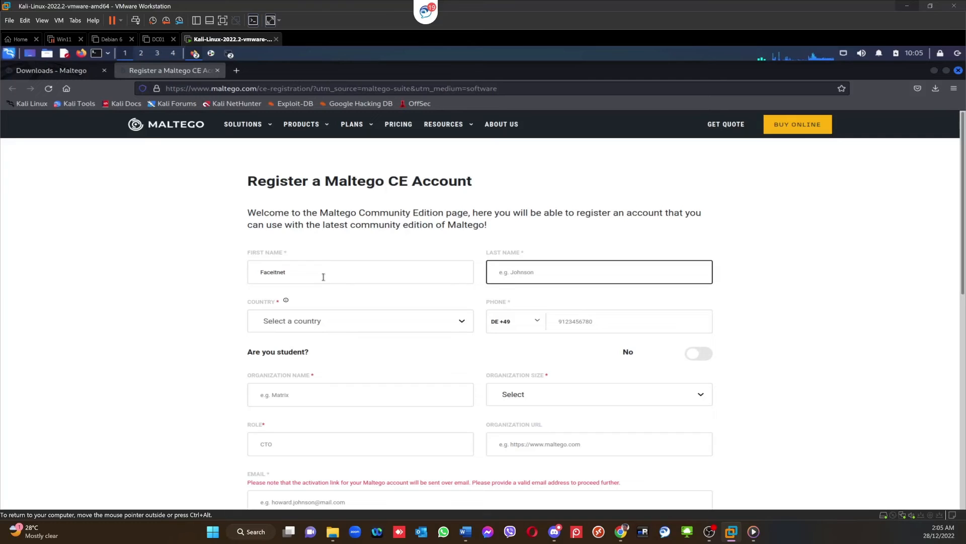
text(IT)
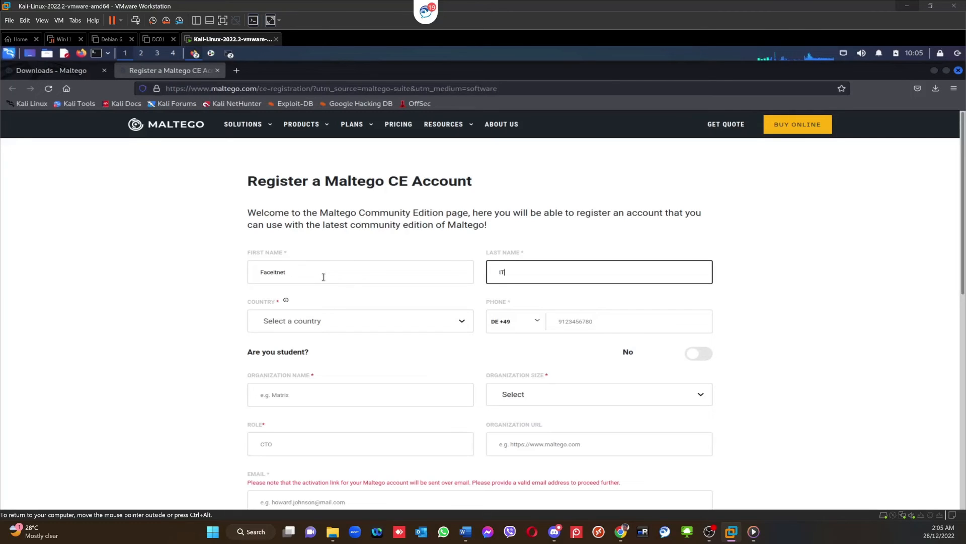
click(359, 321)
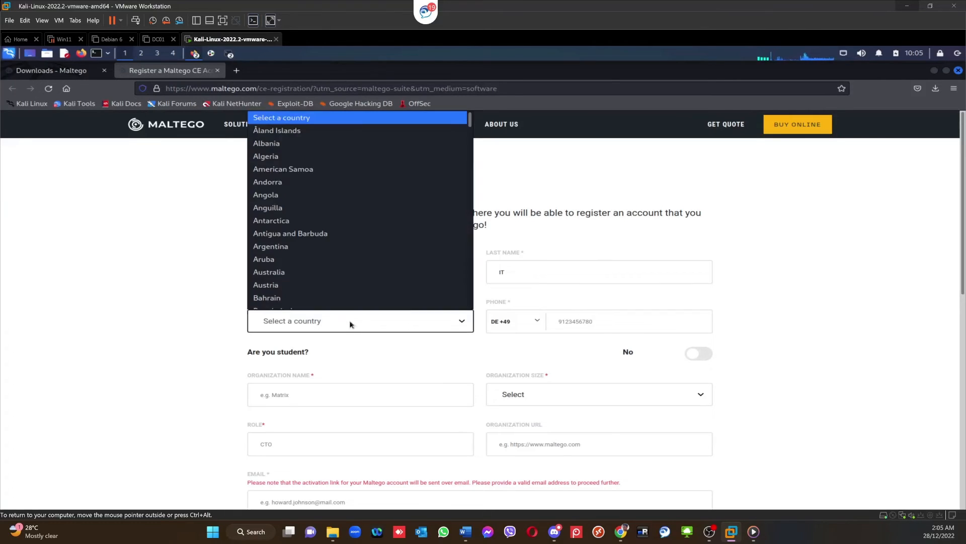
mouse_move(288, 275)
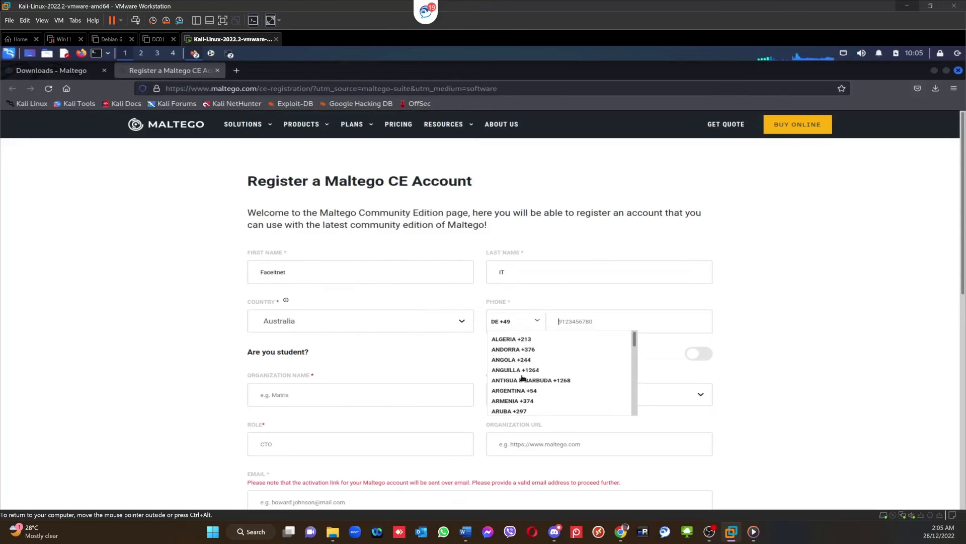
scroll(down, 3)
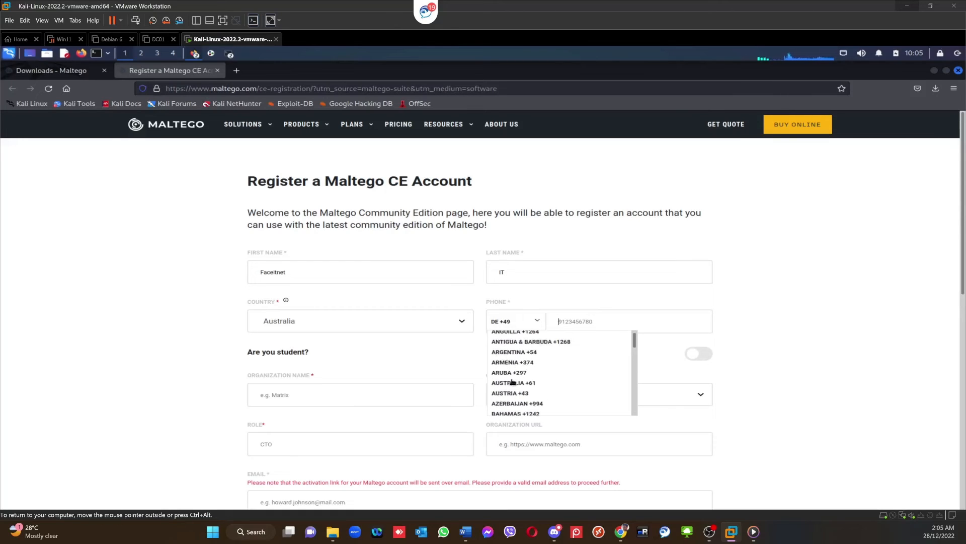
click(513, 382)
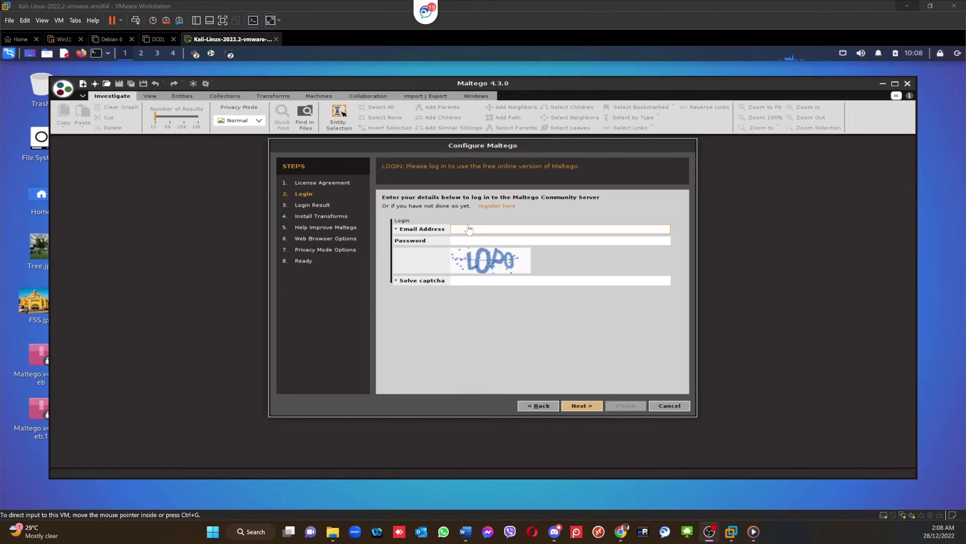
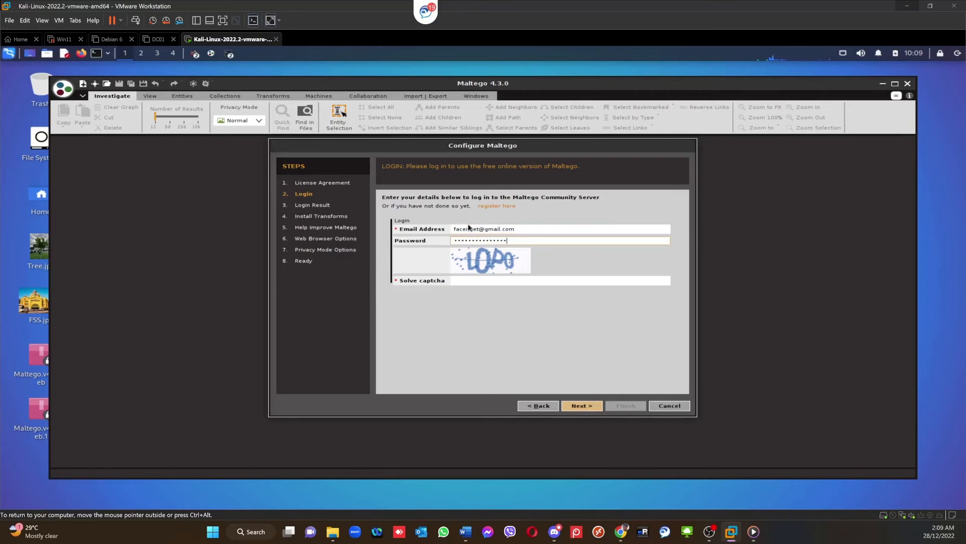
Step: Enter the account email, password and captcha answer, then submit the CE login
click(557, 280)
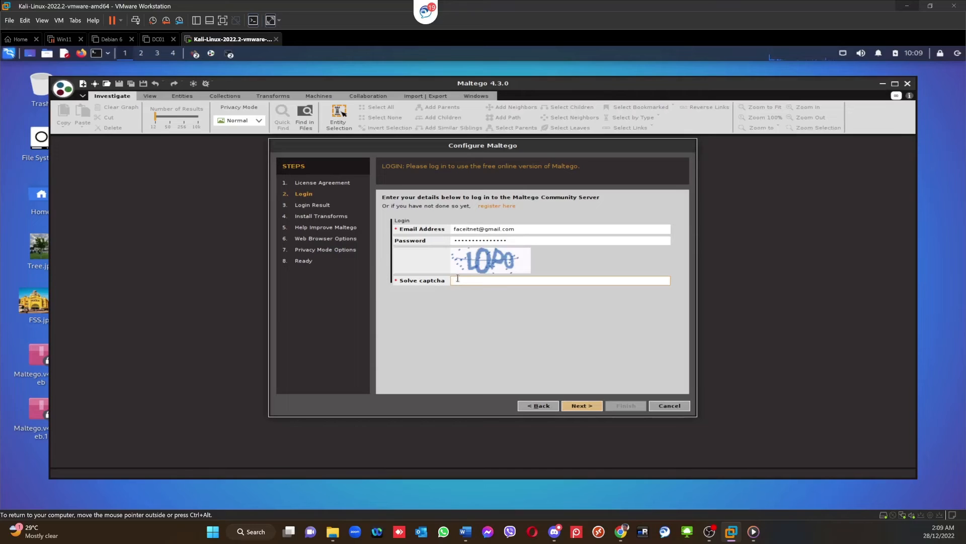
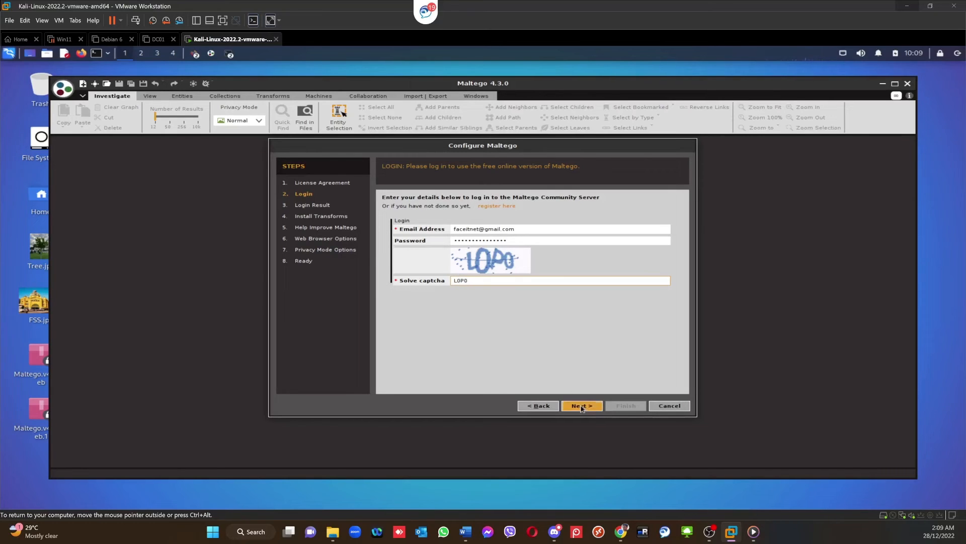
click(581, 406)
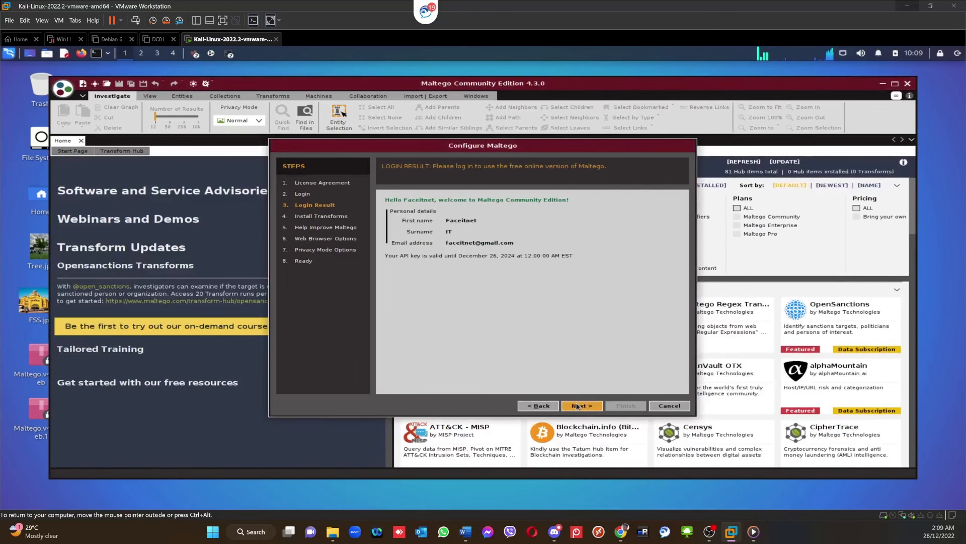
Step: Install the transforms, pass the browser options, and set Privacy Mode to Stealth
click(579, 405)
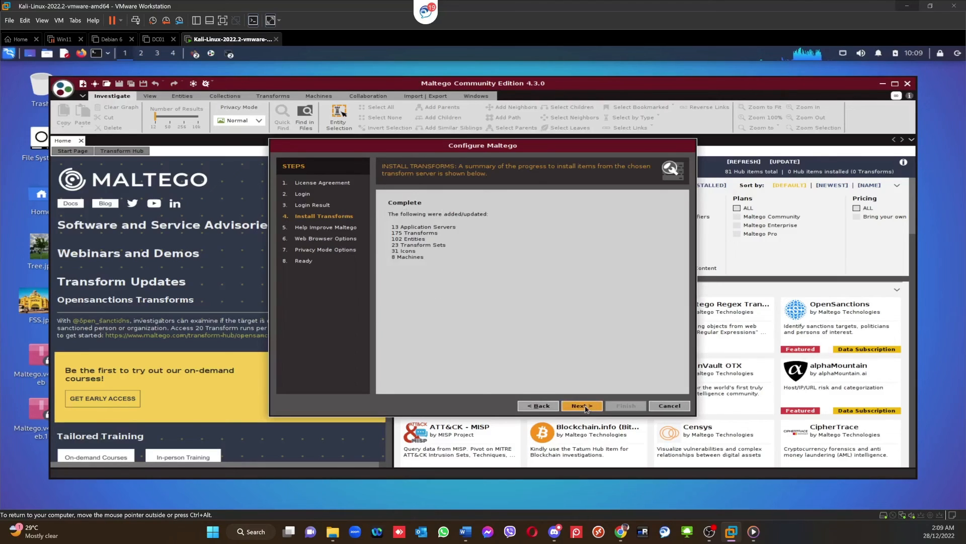
click(579, 405)
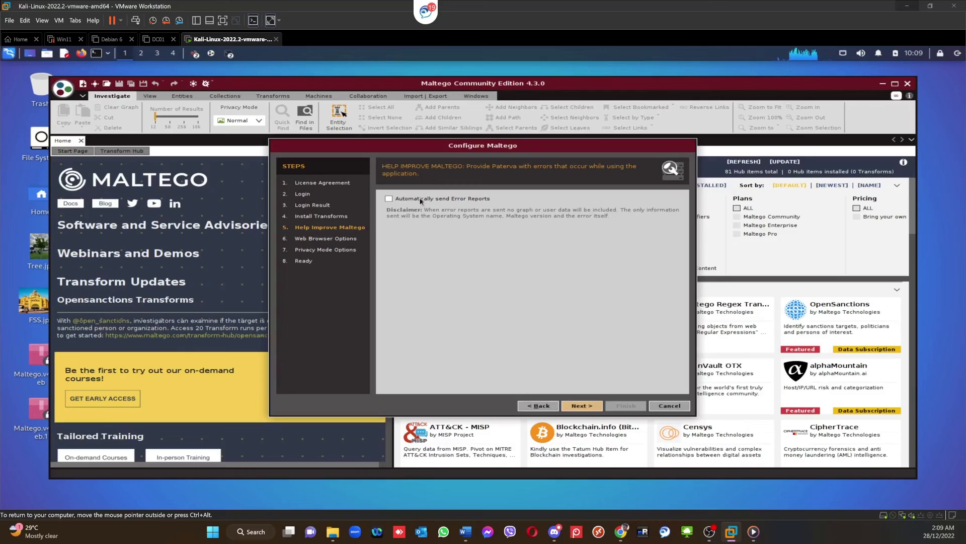
click(579, 406)
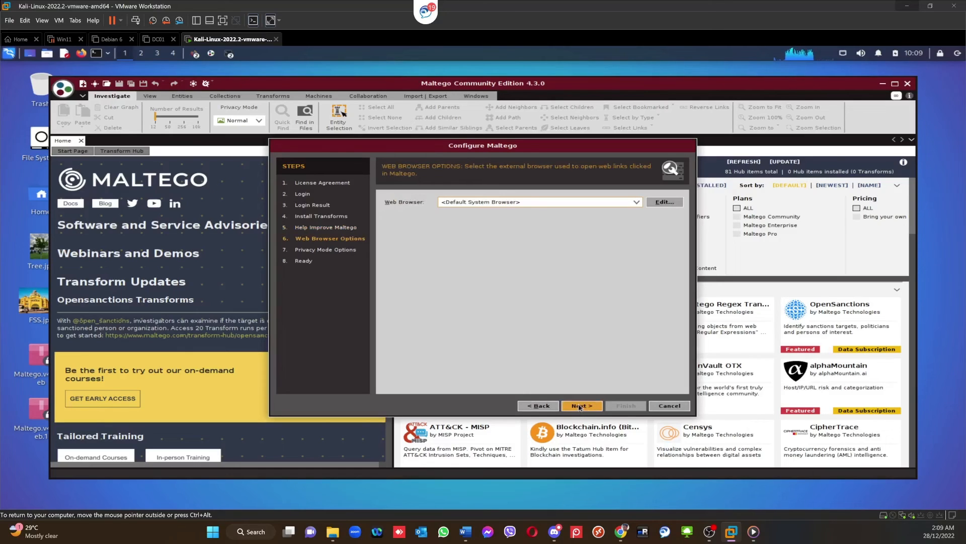
click(637, 201)
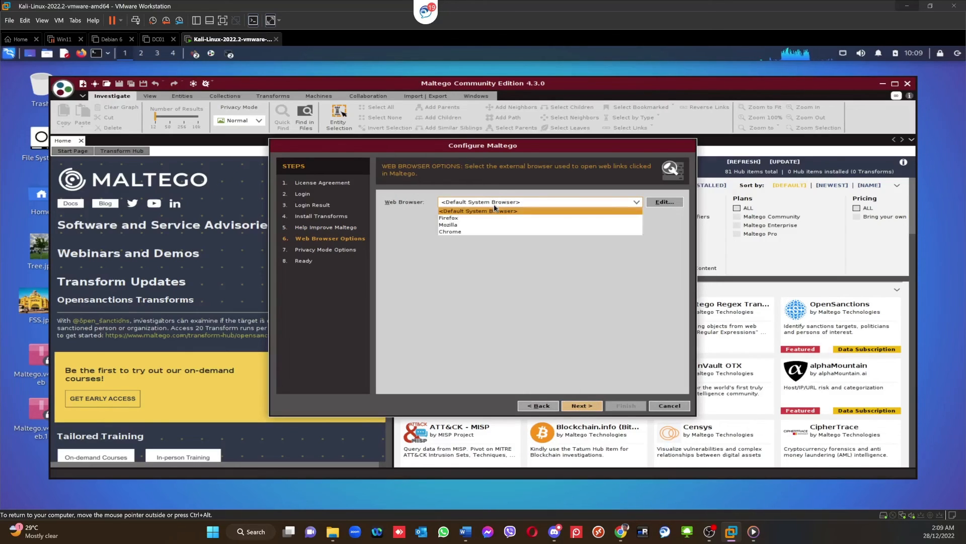
mouse_move(450, 231)
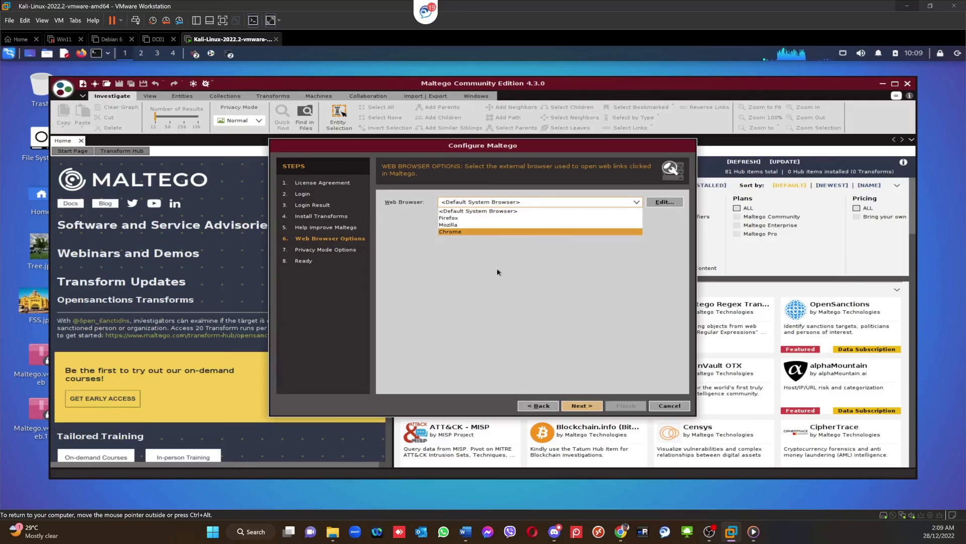
click(579, 406)
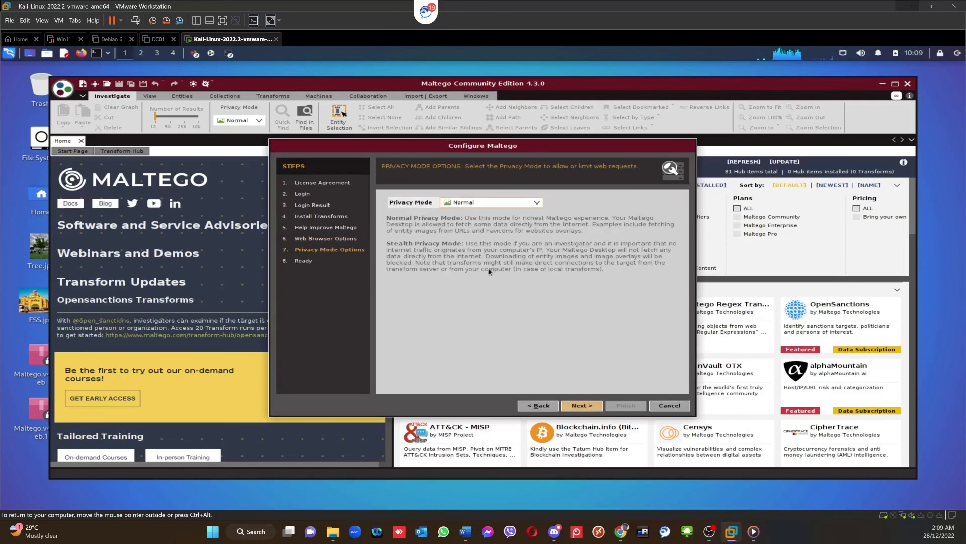
click(491, 203)
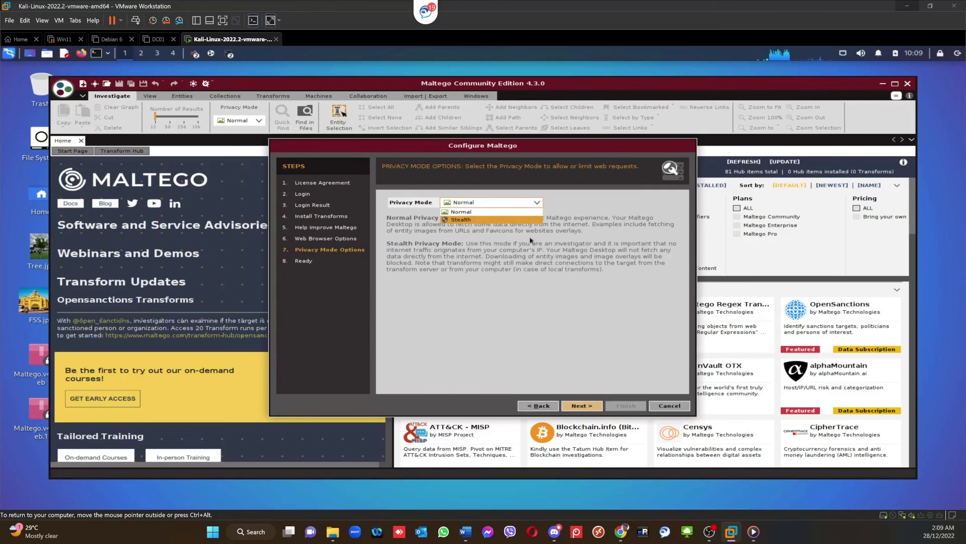
mouse_move(461, 219)
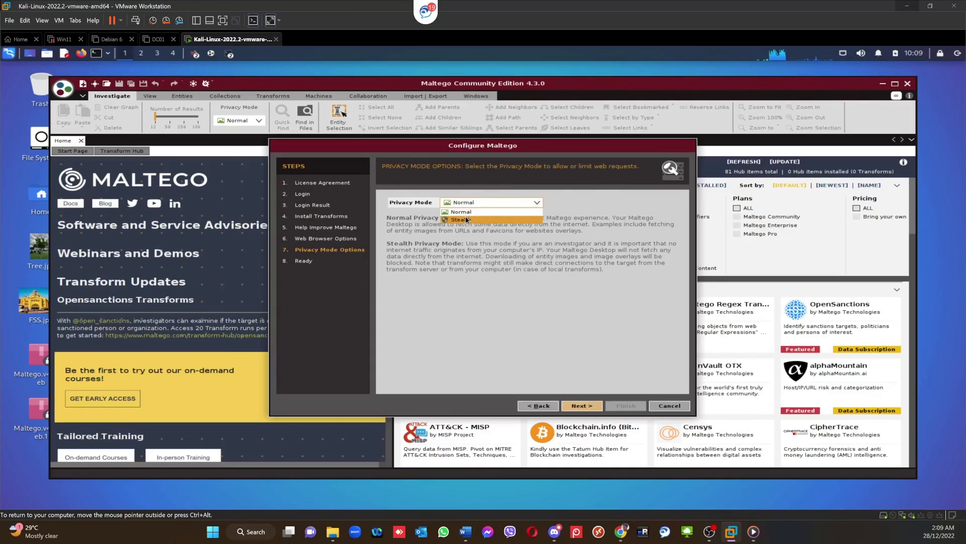
click(580, 405)
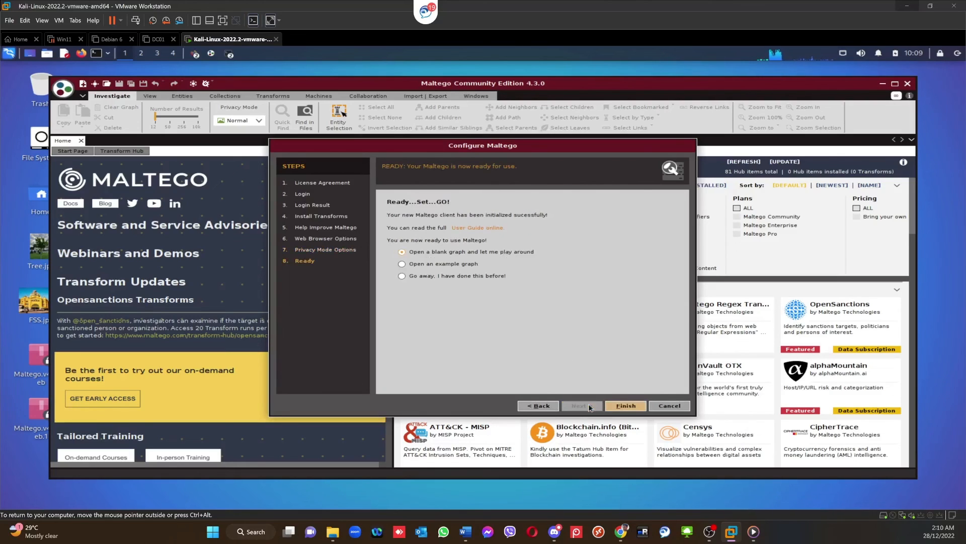
Step: Choose 'Go away, I have done this before!' and finish the setup wizard without a starter graph
click(402, 275)
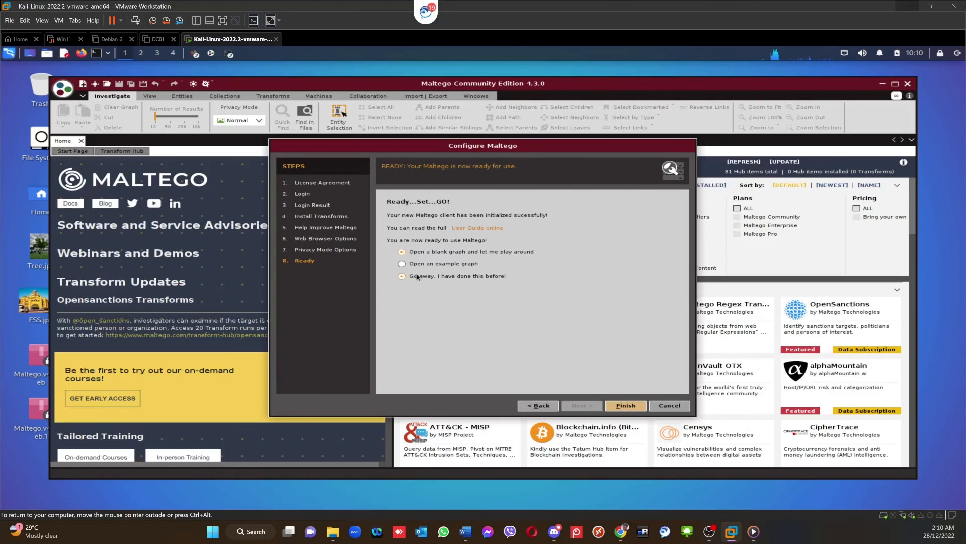
click(401, 276)
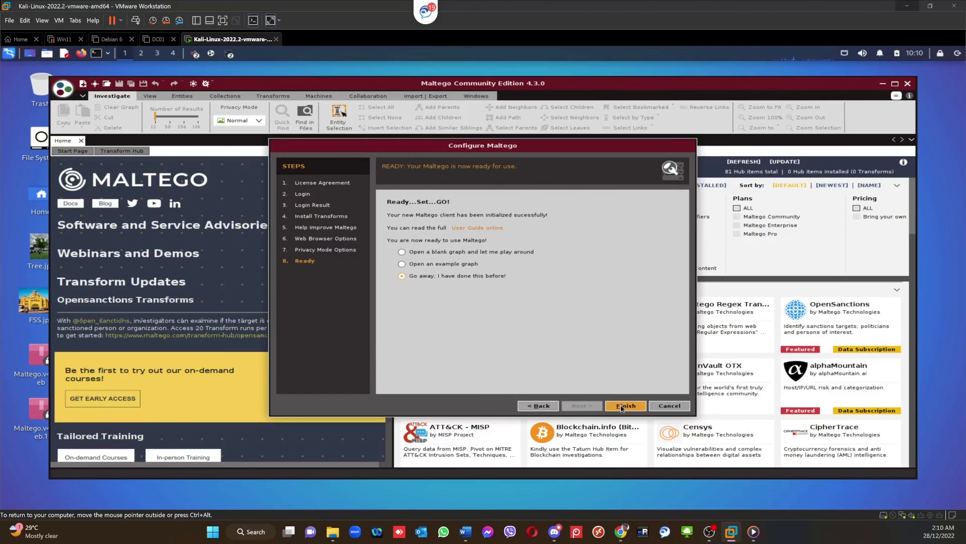
click(624, 406)
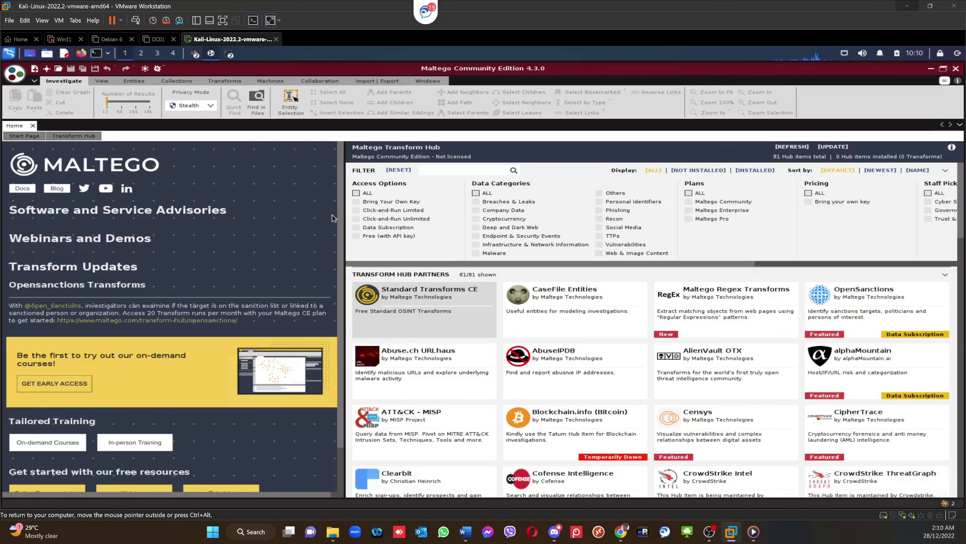
mouse_move(334, 219)
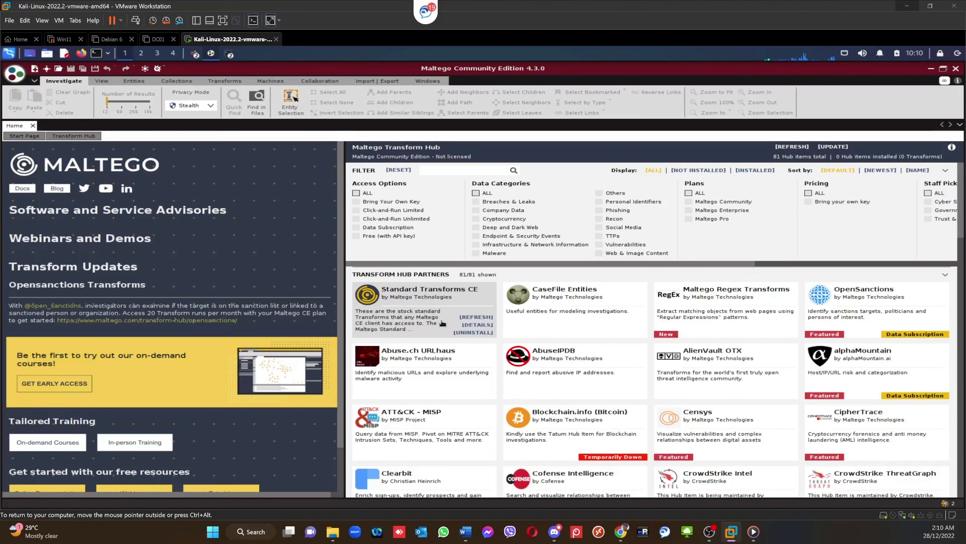
click(698, 170)
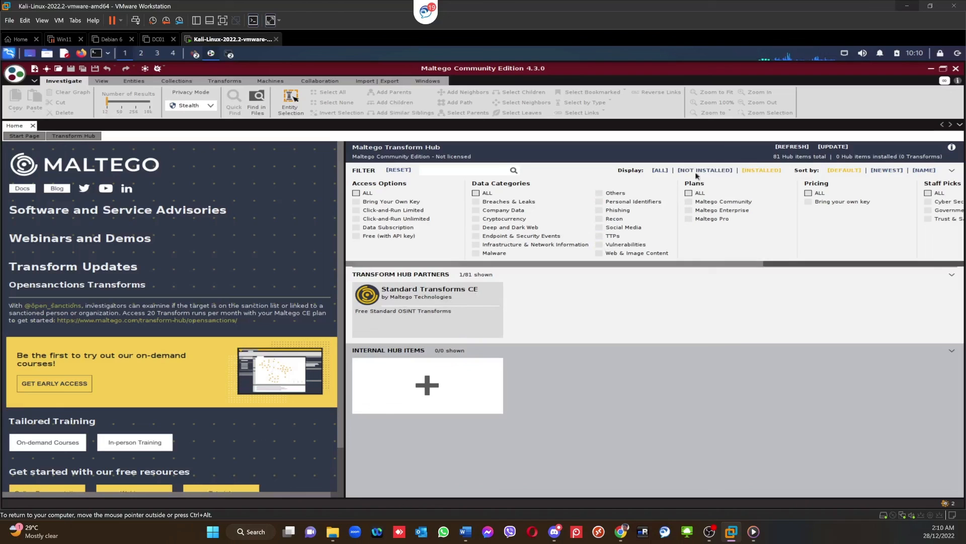
click(658, 173)
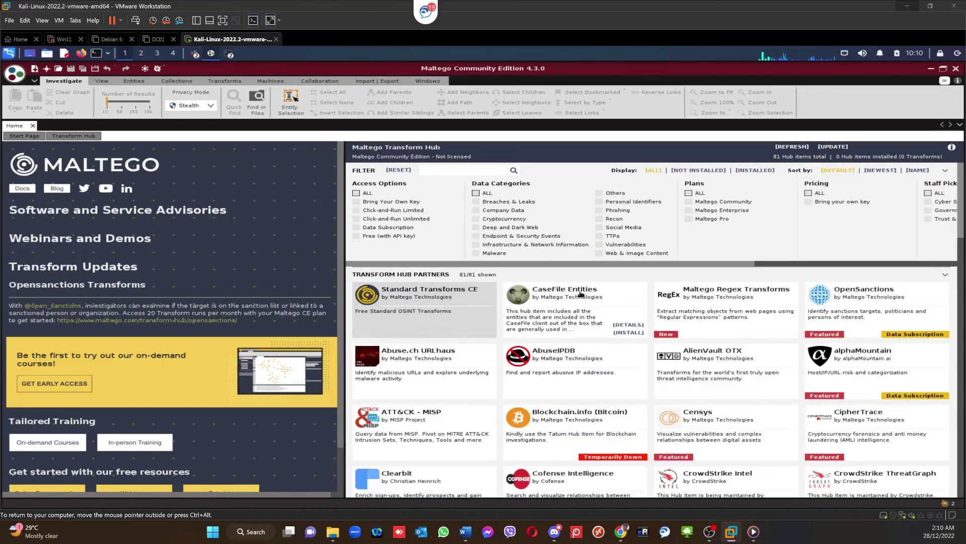